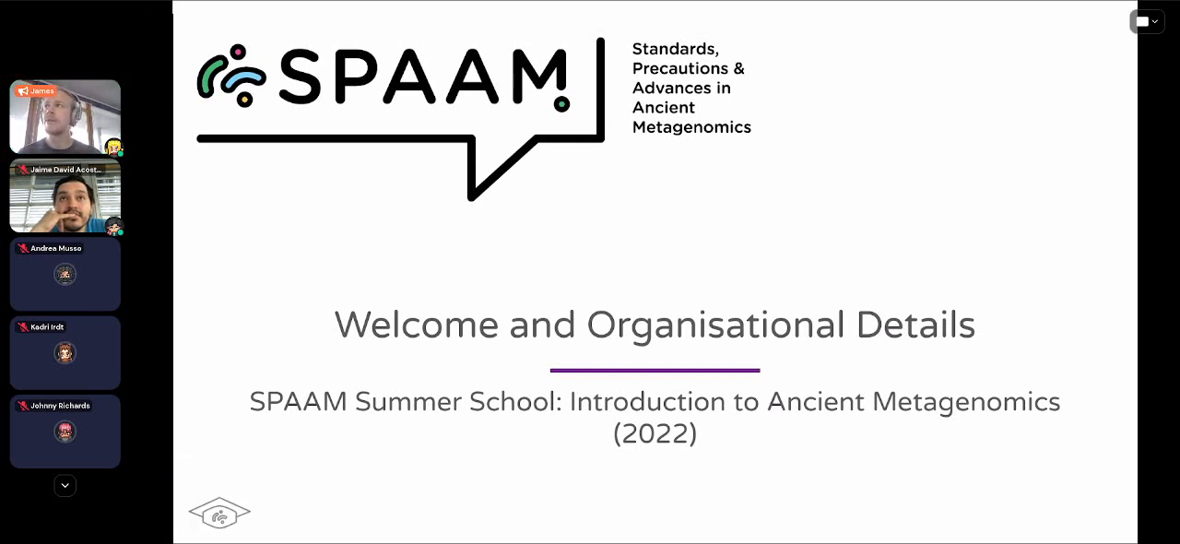
Step: Advance the shared presentation one slide to the About slide
key("Right")
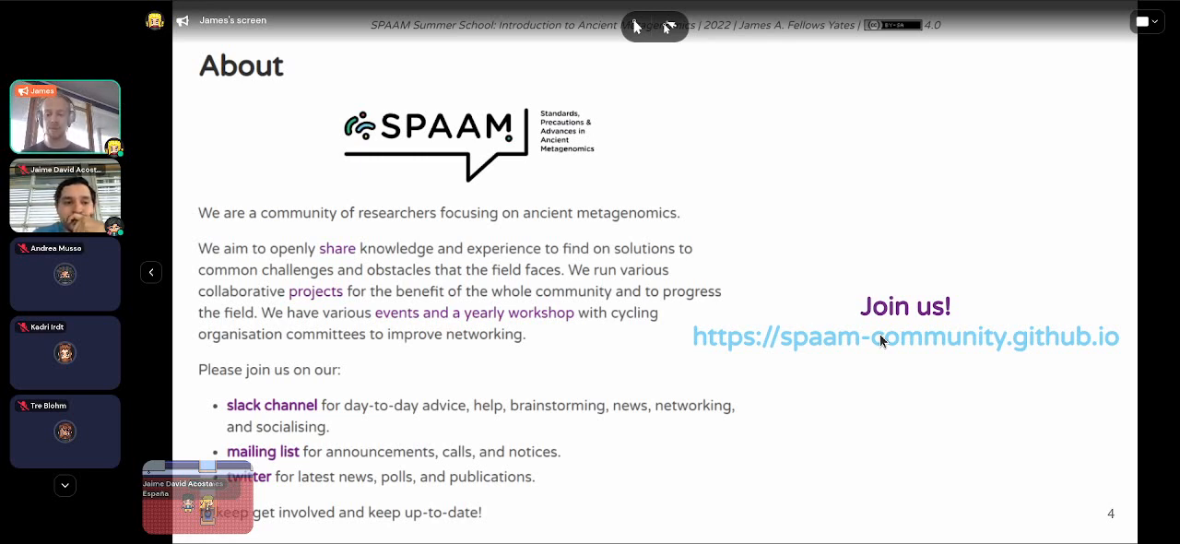
mouse_move(1128, 307)
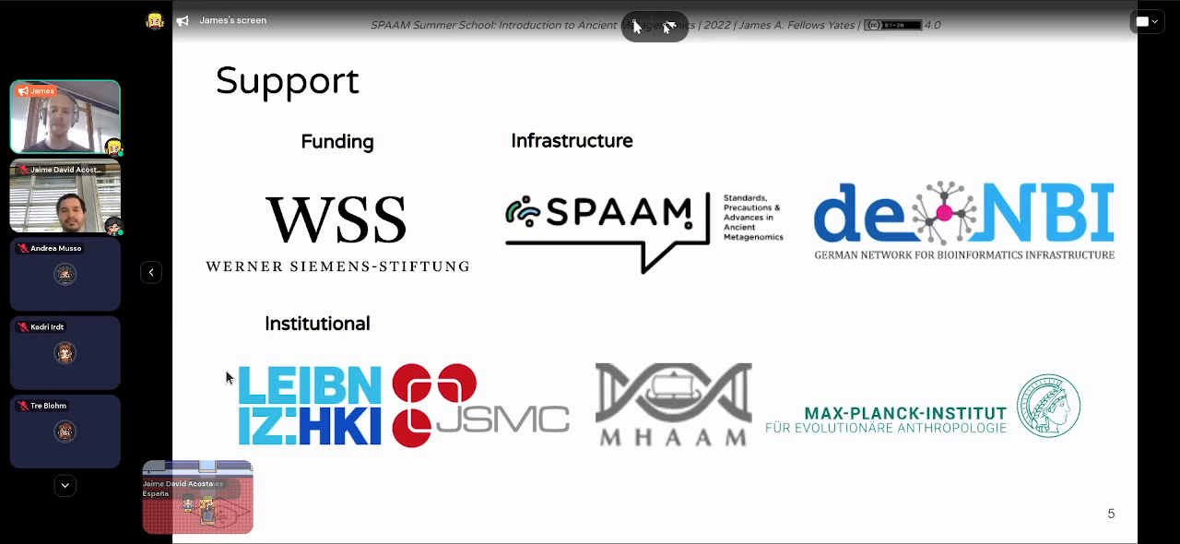
mouse_move(596, 221)
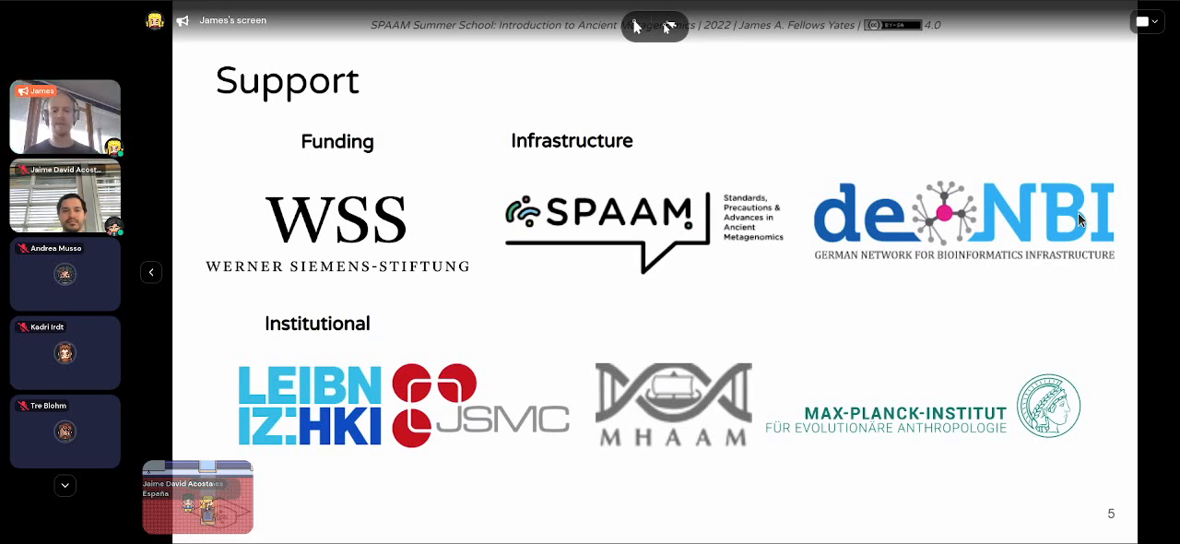
mouse_move(962, 207)
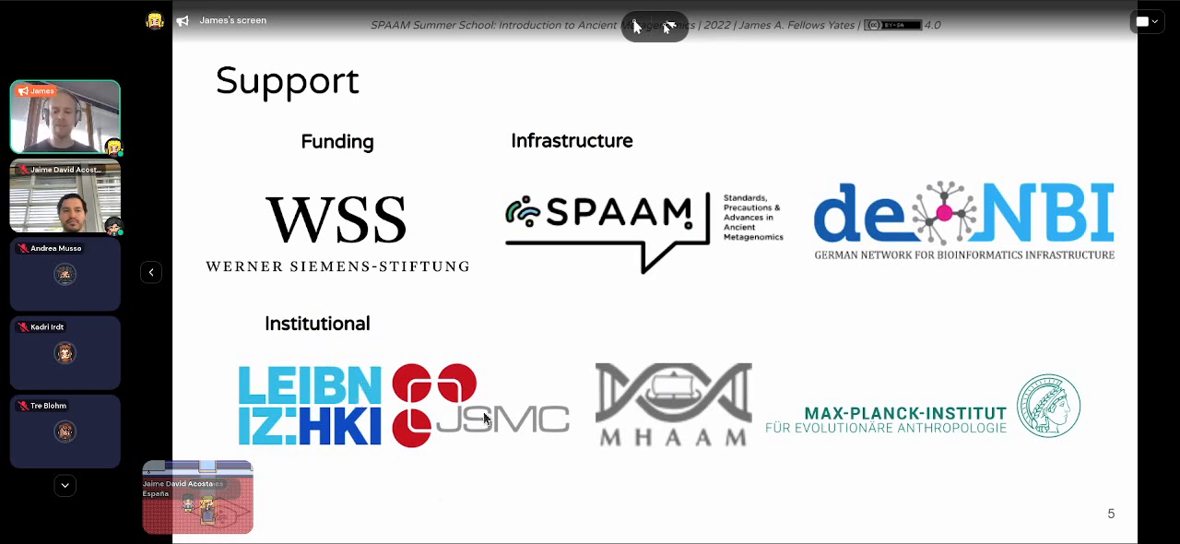
mouse_move(397, 357)
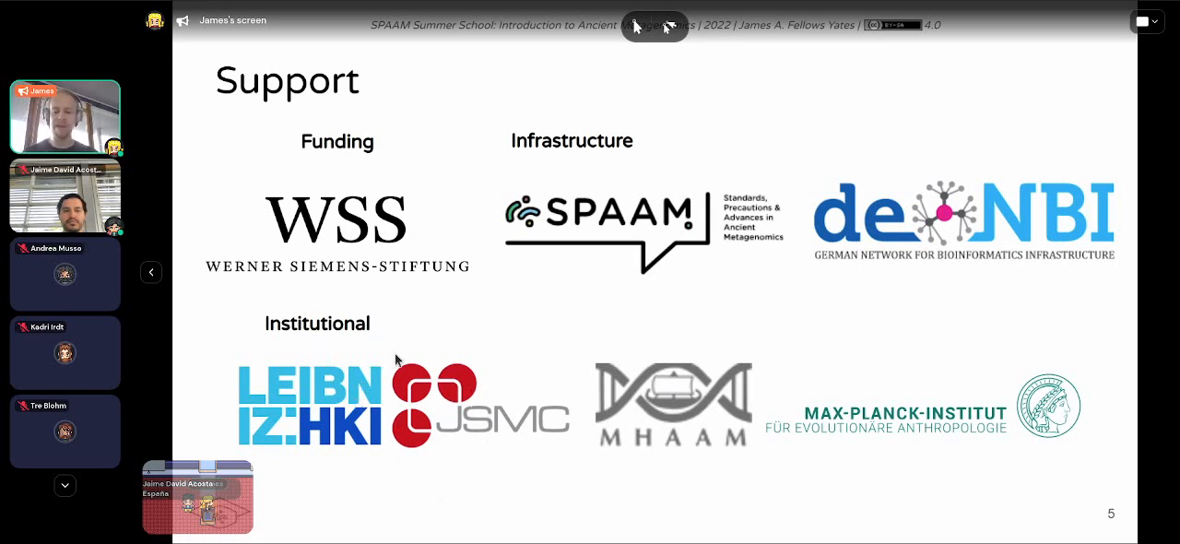
mouse_move(415, 411)
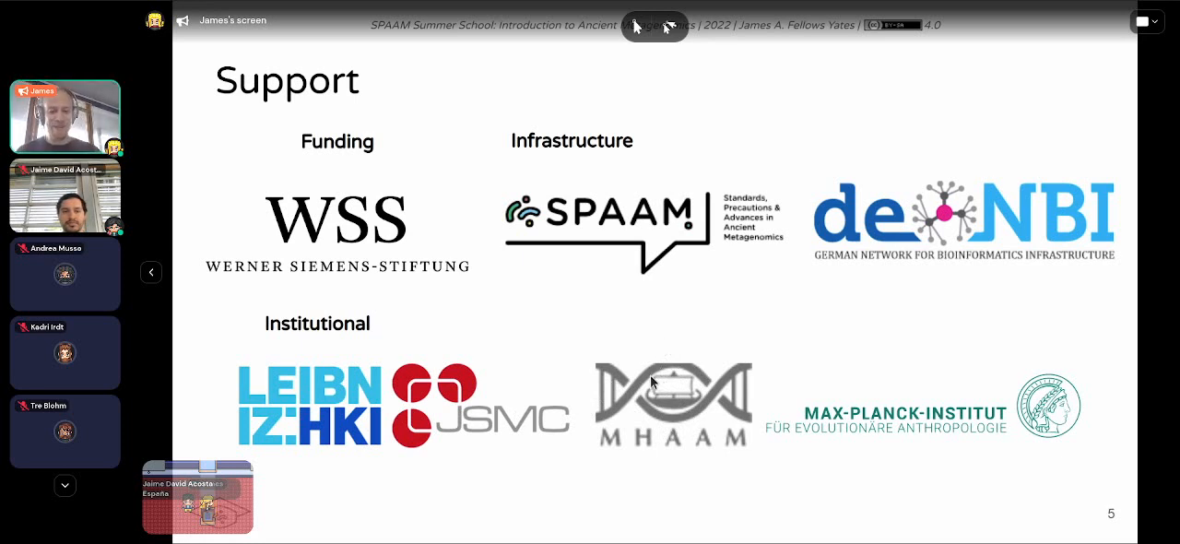
mouse_move(670, 411)
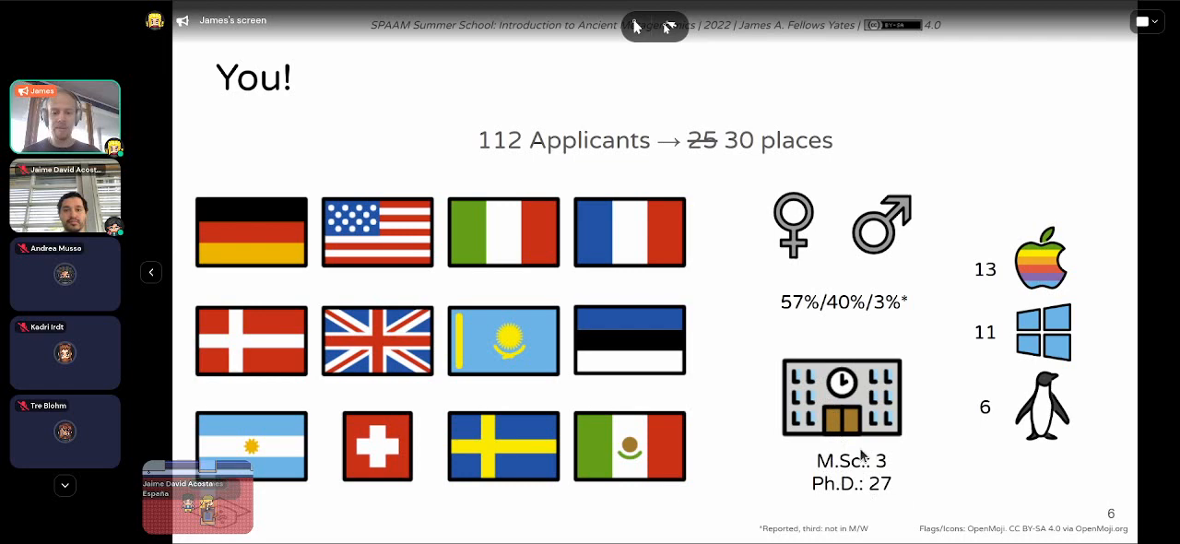
mouse_move(891, 459)
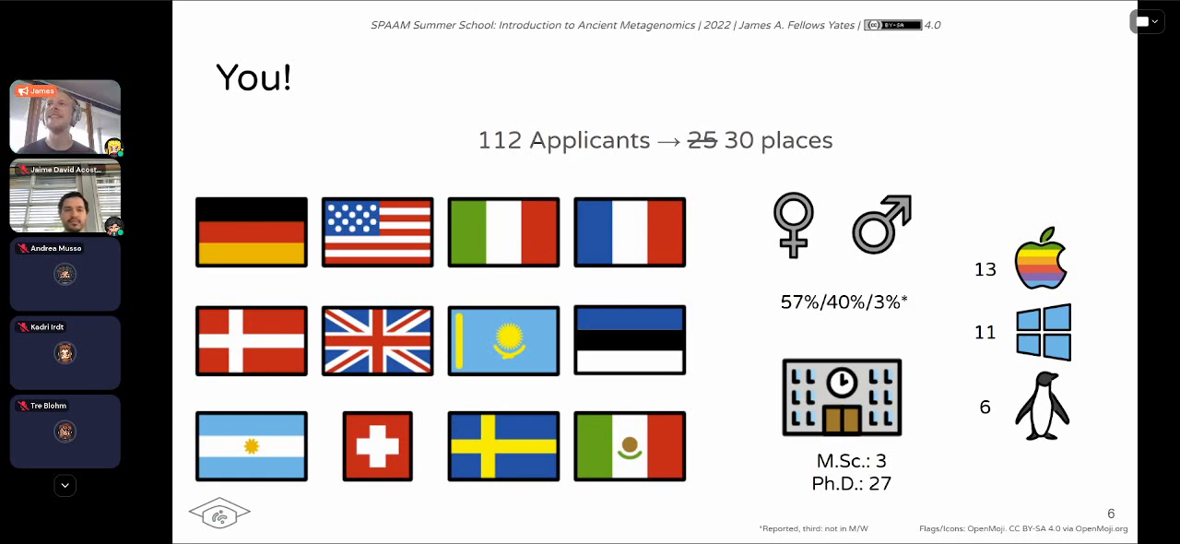
mouse_move(952, 305)
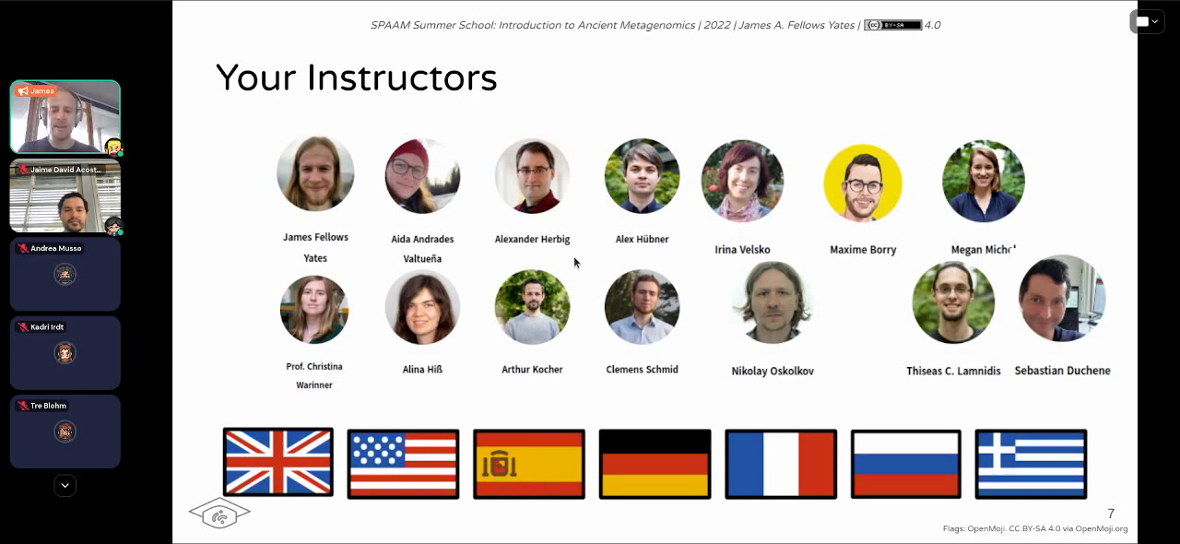
mouse_move(577, 256)
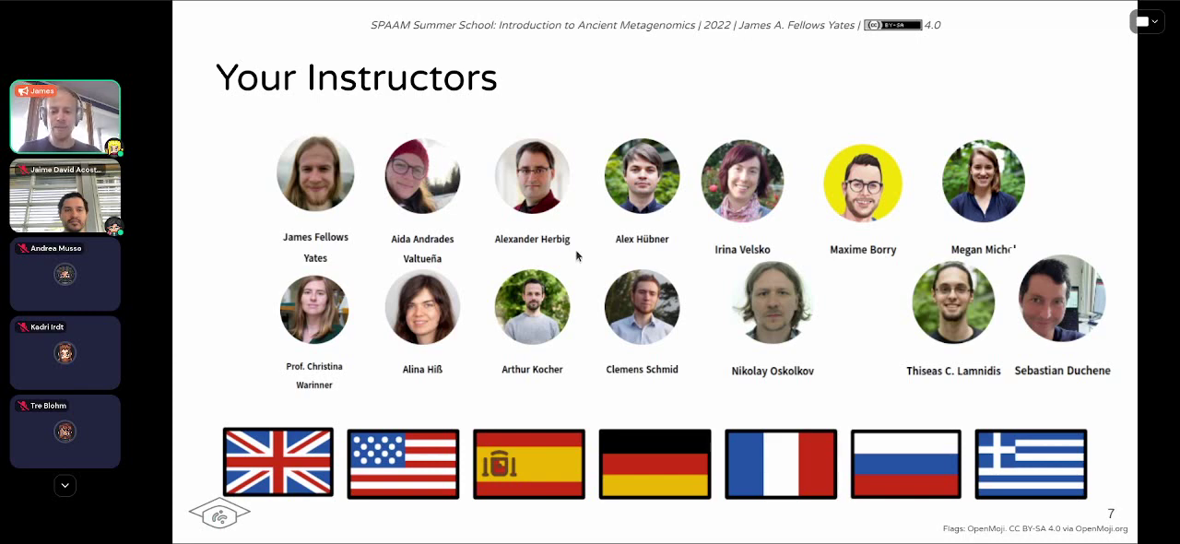
mouse_move(642, 298)
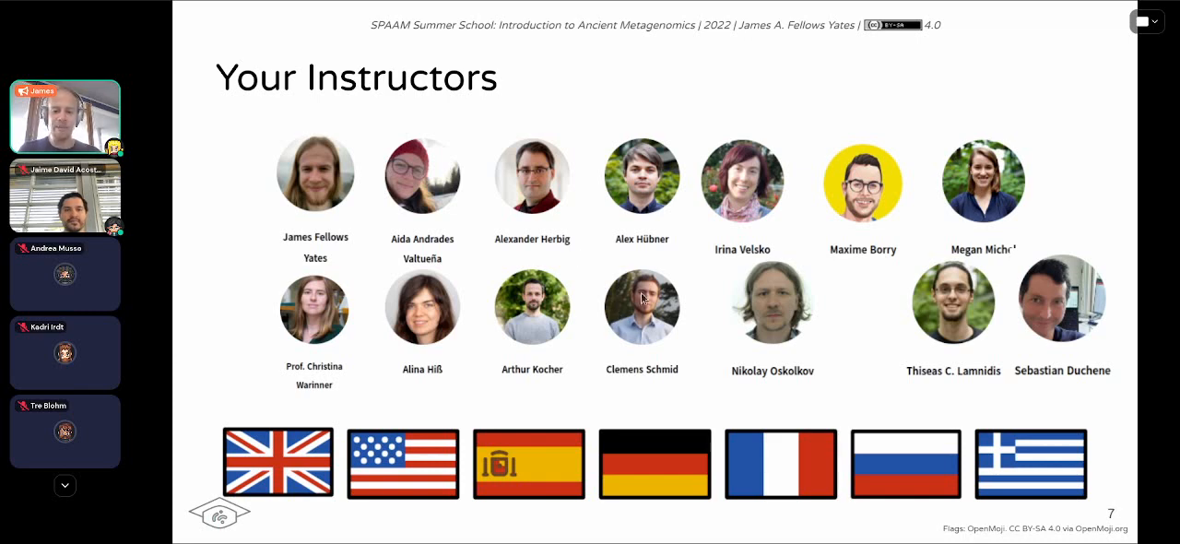
mouse_move(641, 323)
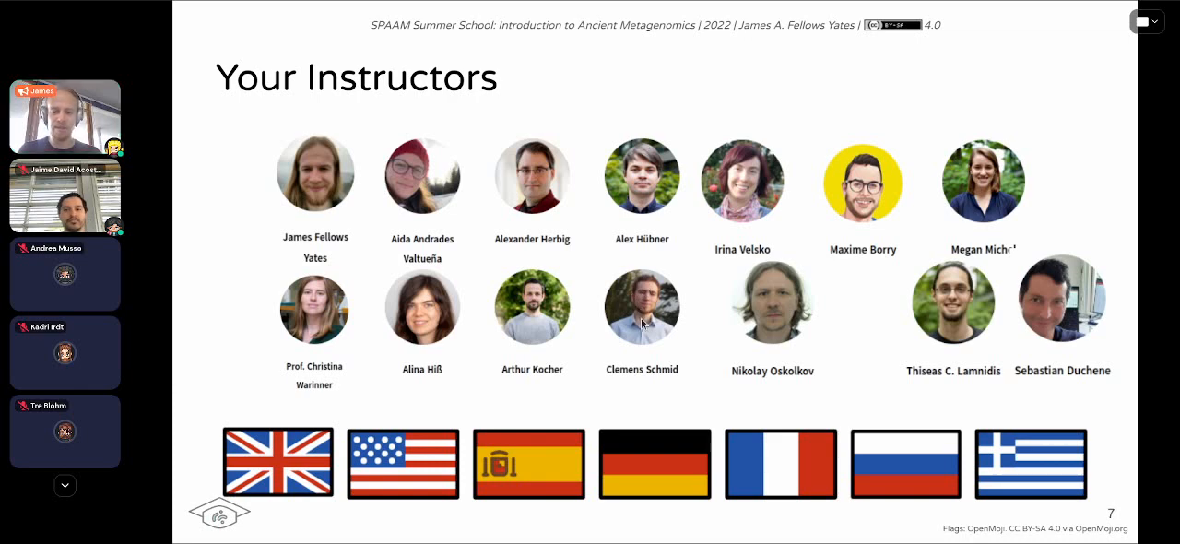
mouse_move(646, 315)
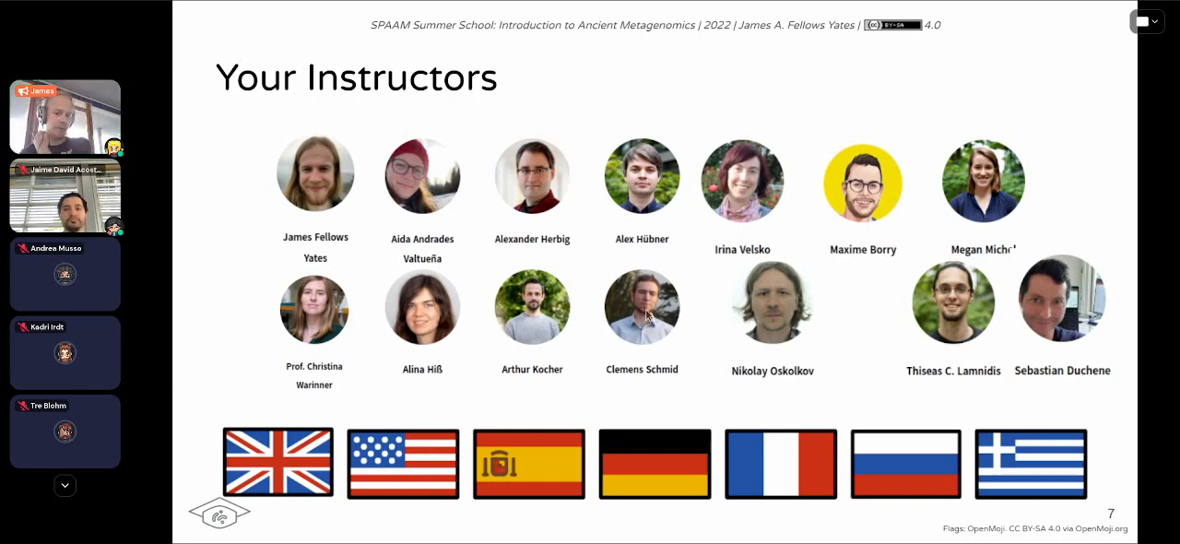
mouse_move(761, 311)
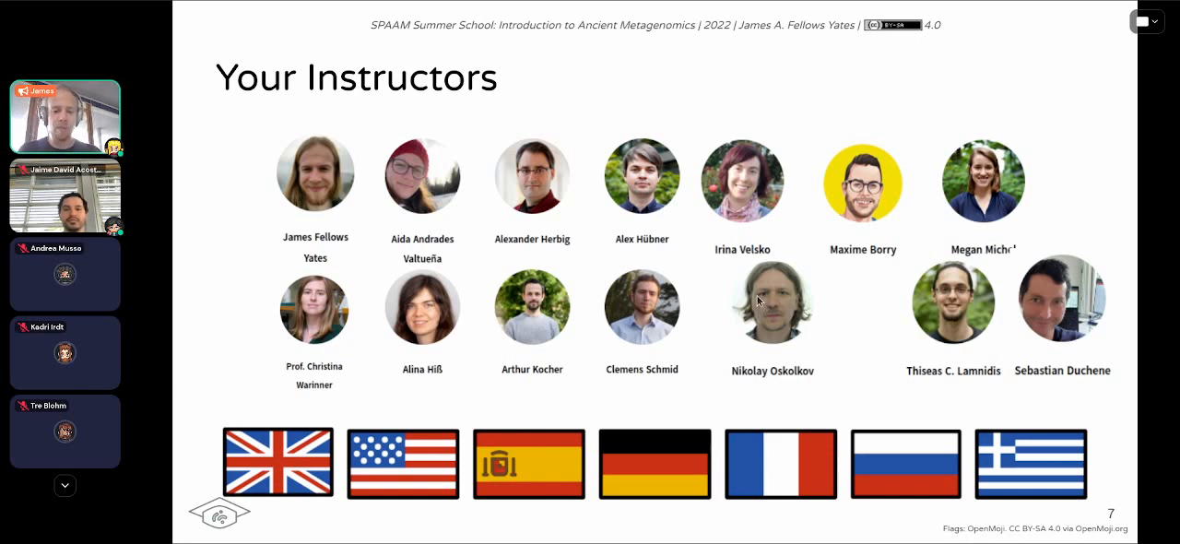
mouse_move(773, 287)
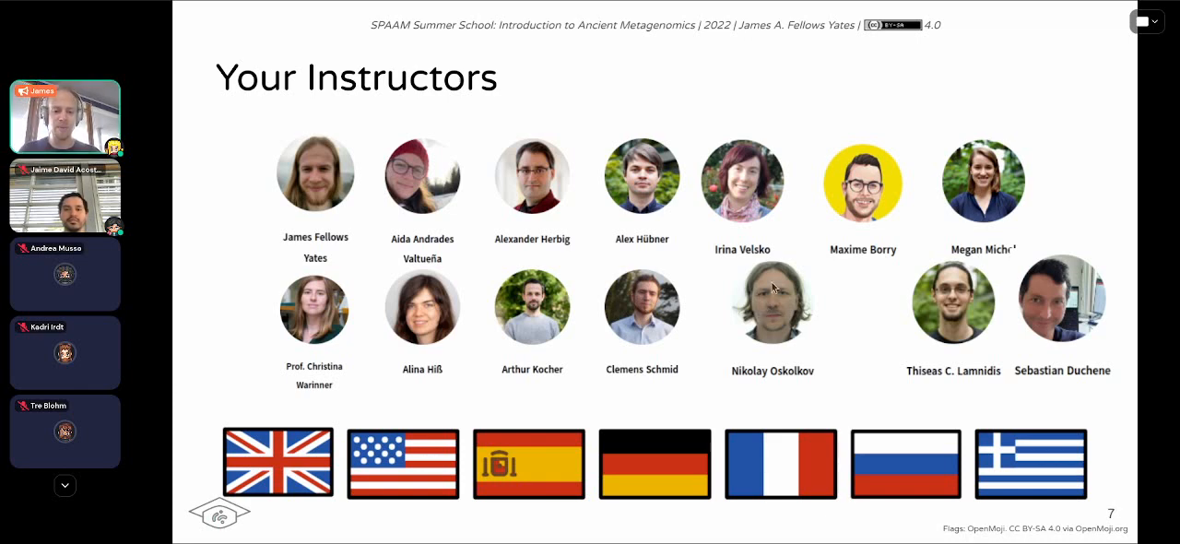
mouse_move(822, 297)
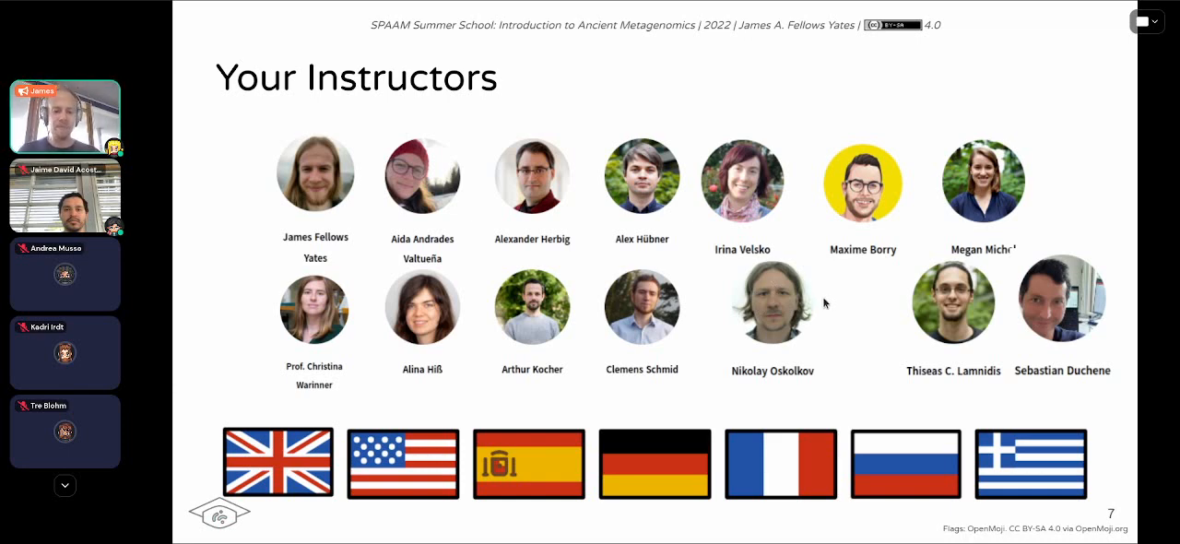
mouse_move(900, 316)
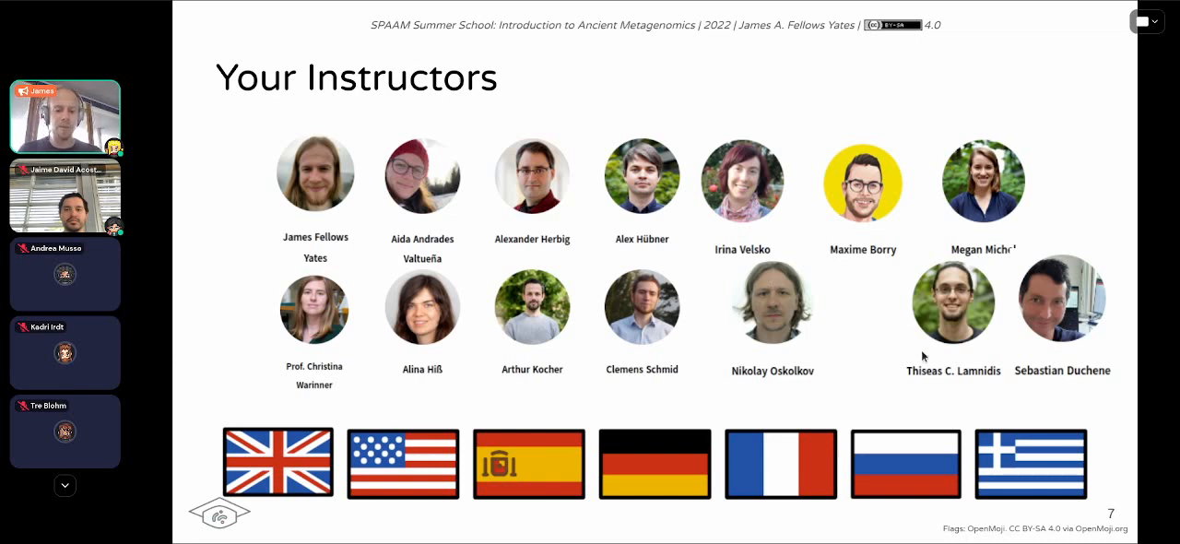
mouse_move(1011, 343)
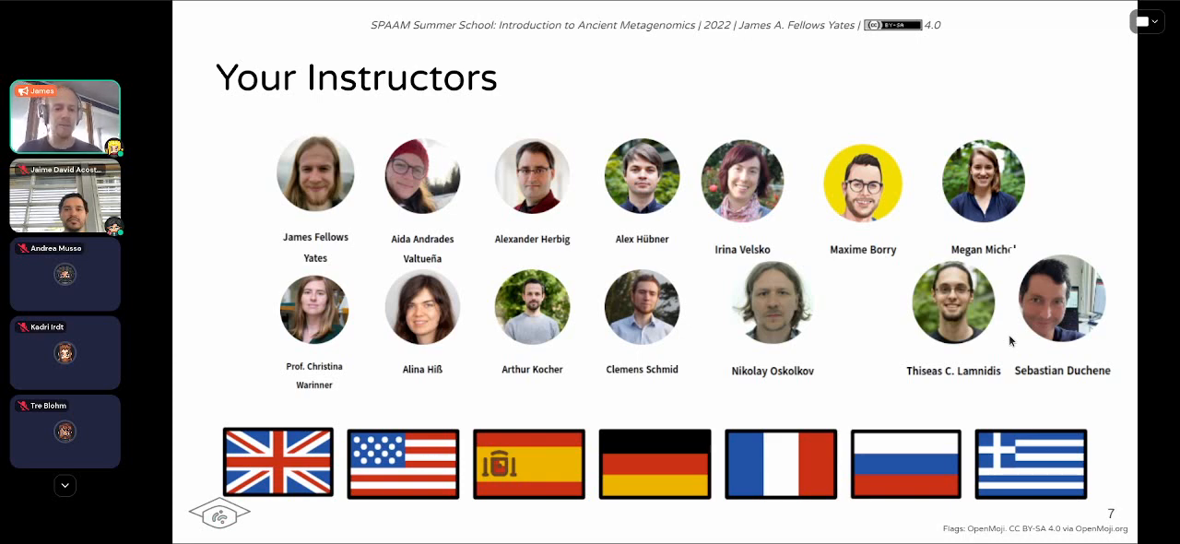
mouse_move(1015, 361)
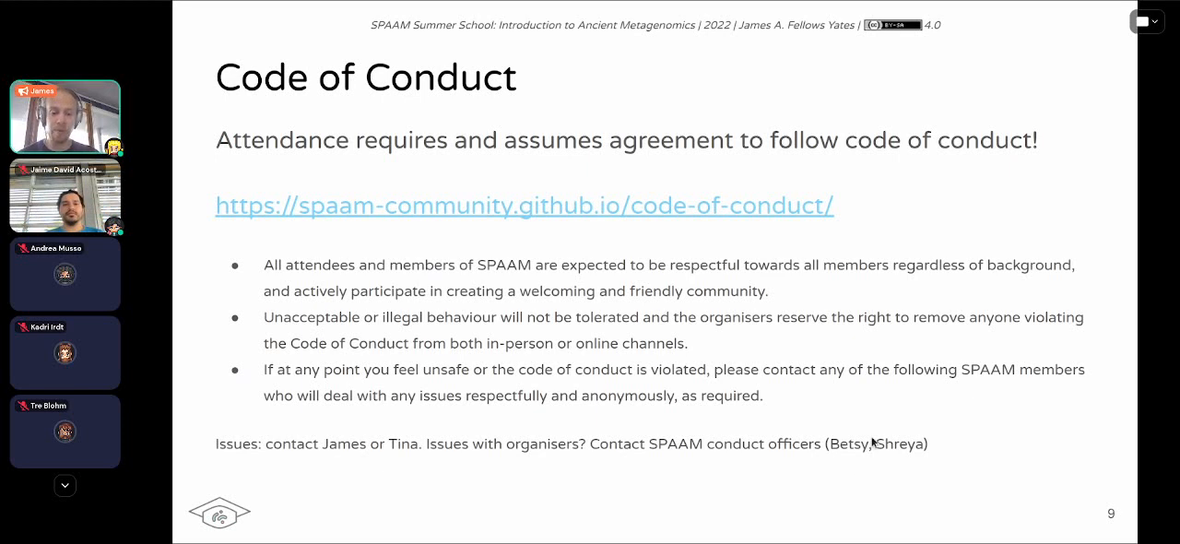
mouse_move(894, 462)
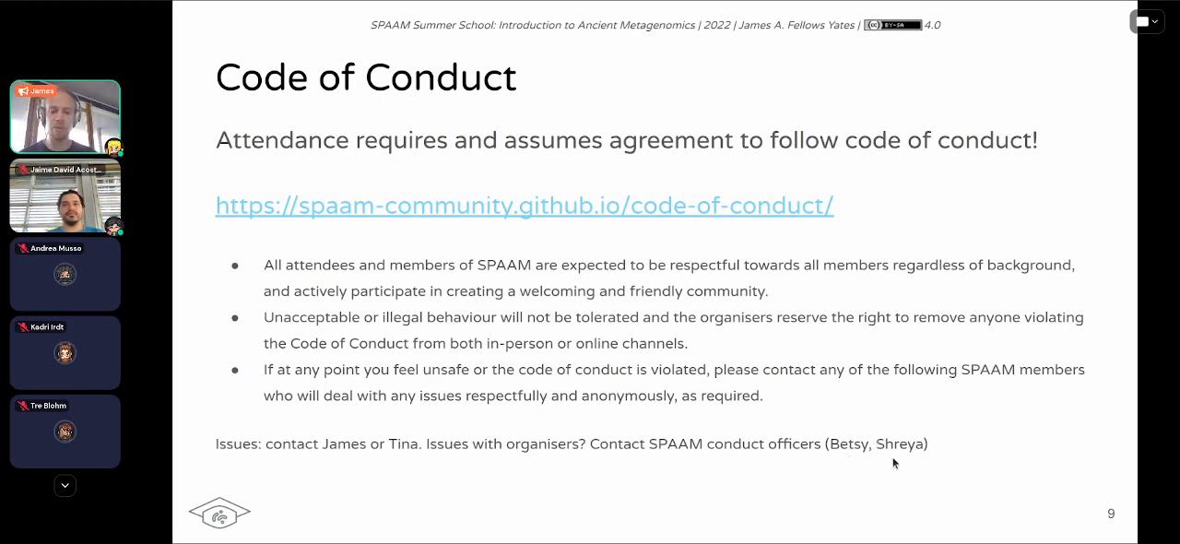
mouse_move(702, 260)
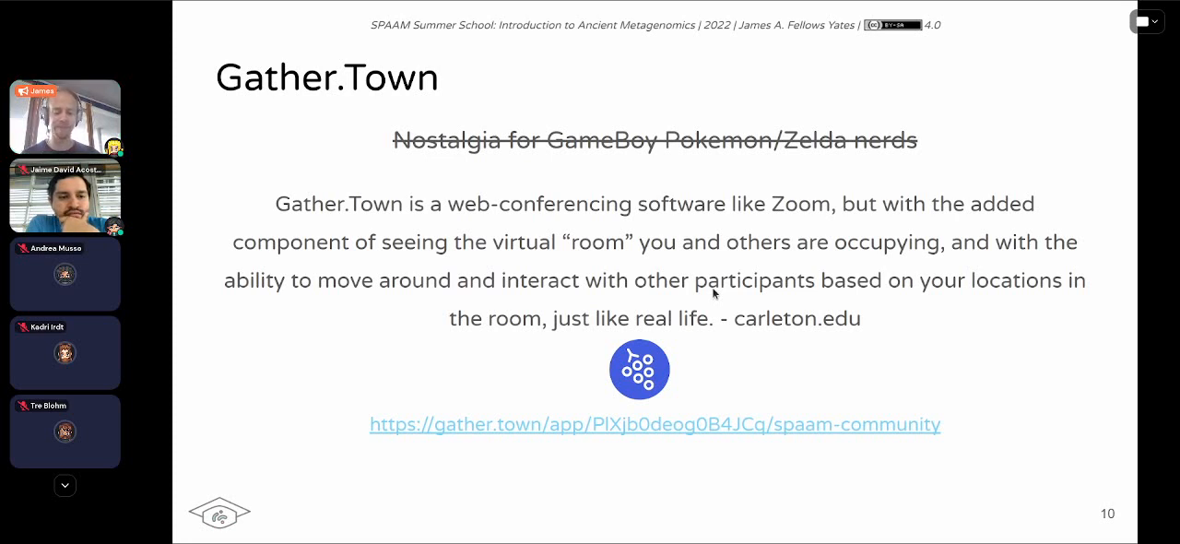
Step: Advance the shared slides to slide 10, Gather.Town
key("Right")
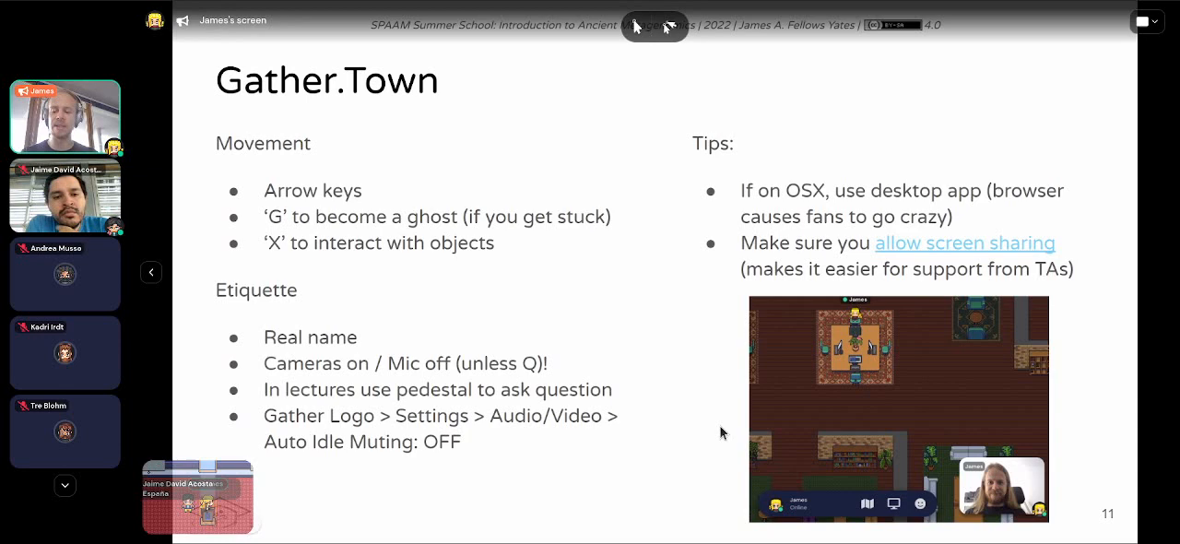
mouse_move(330, 209)
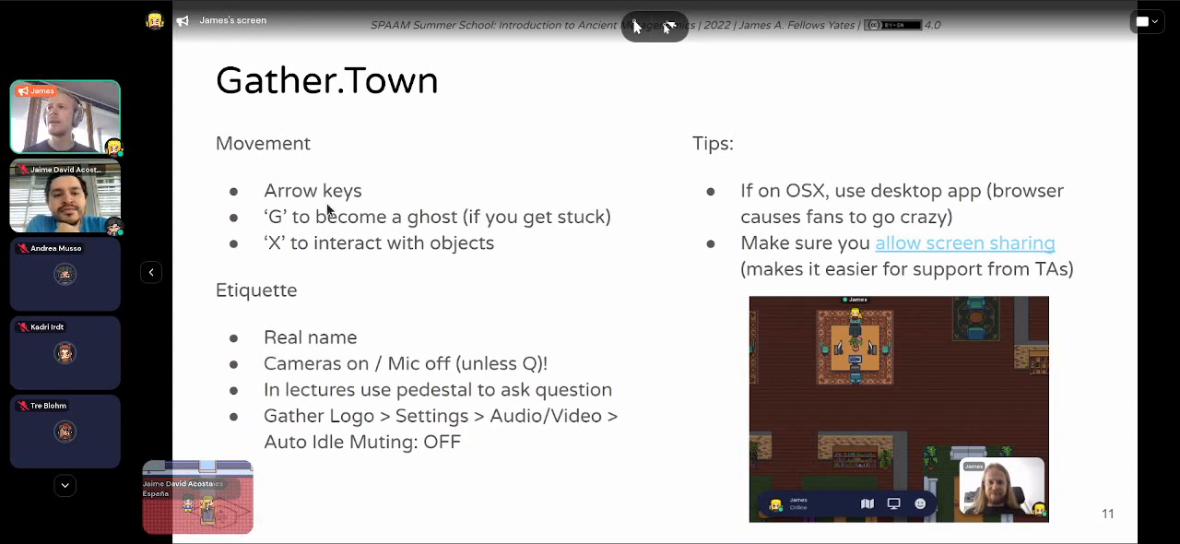
mouse_move(362, 263)
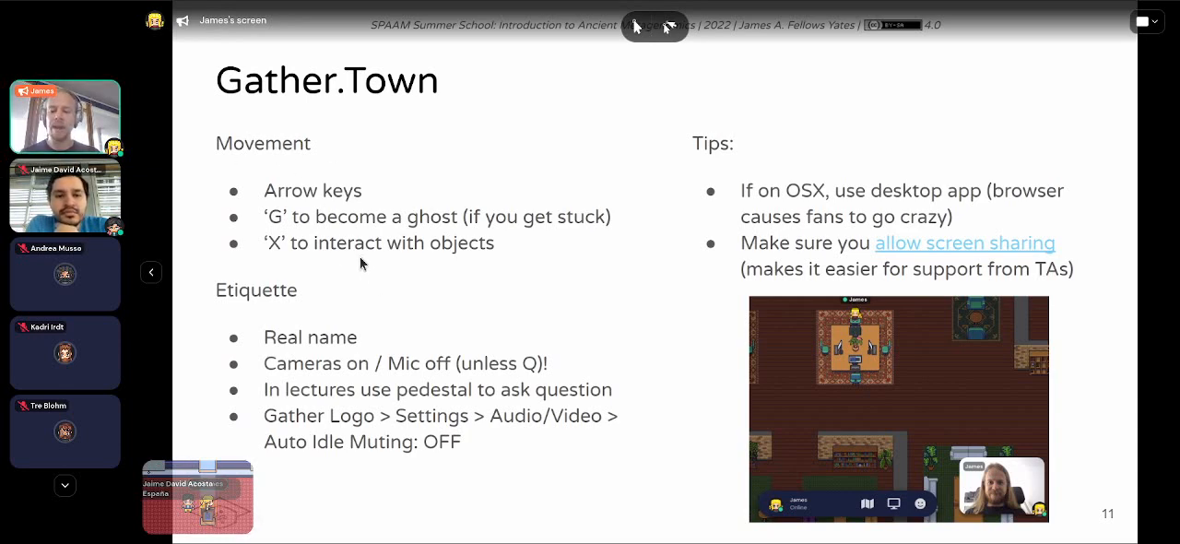
mouse_move(374, 251)
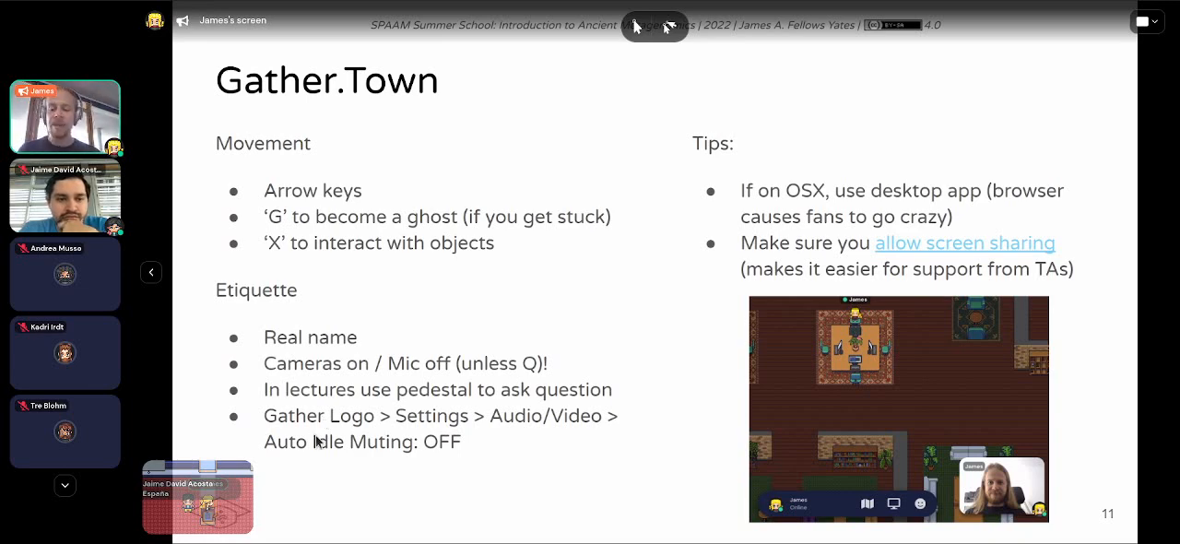
mouse_move(413, 478)
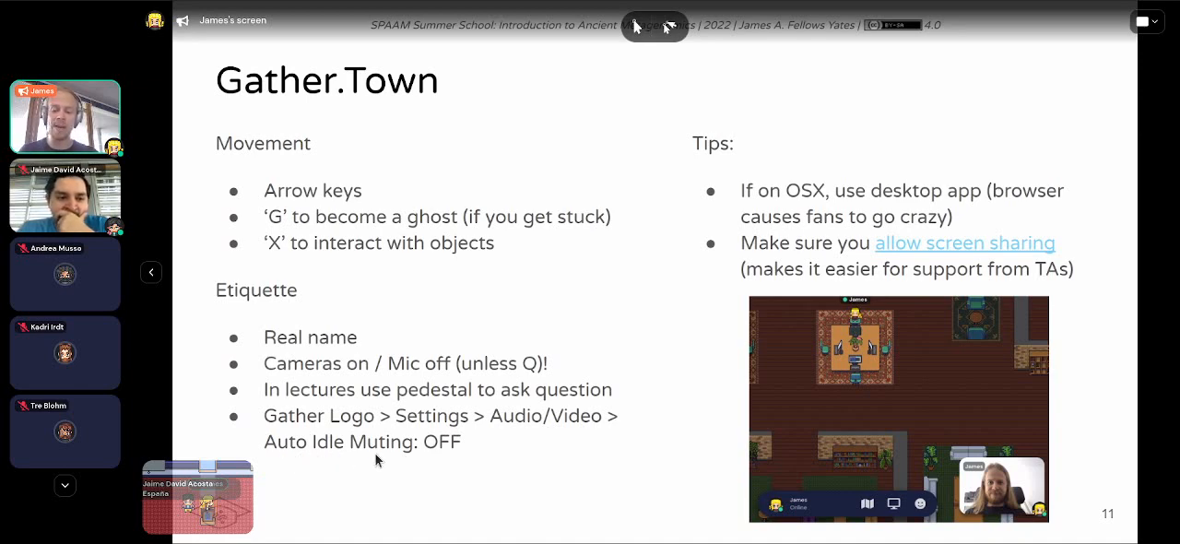
mouse_move(439, 451)
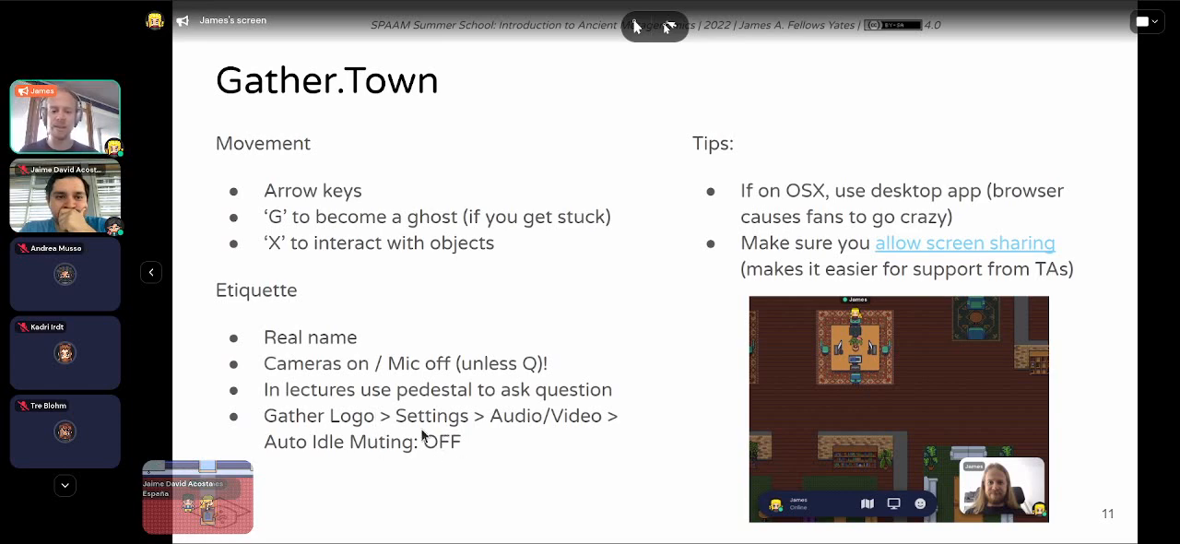
mouse_move(697, 349)
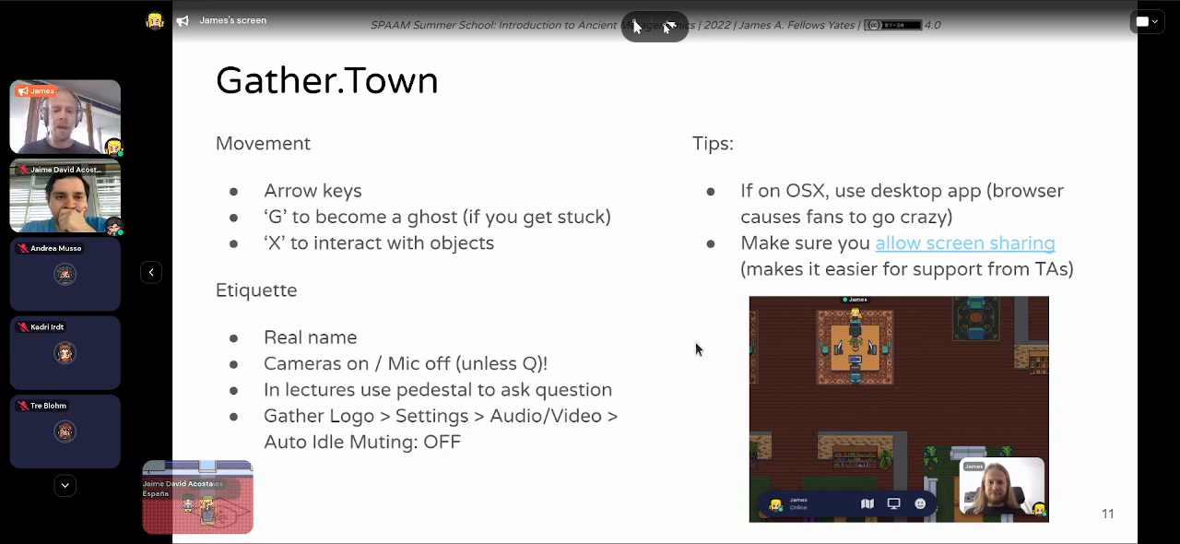
mouse_move(760, 197)
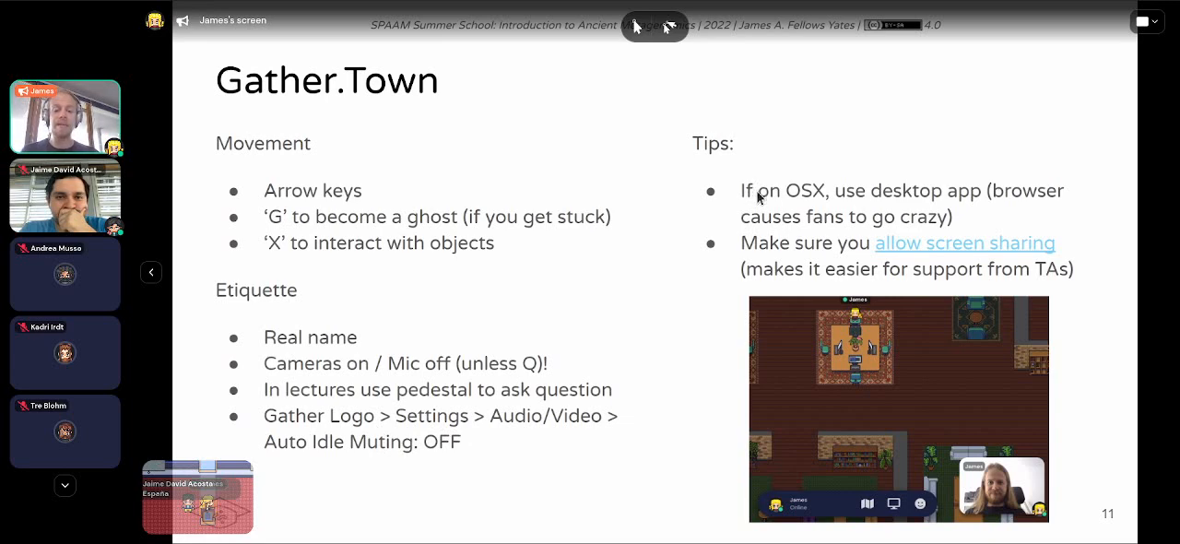
mouse_move(809, 200)
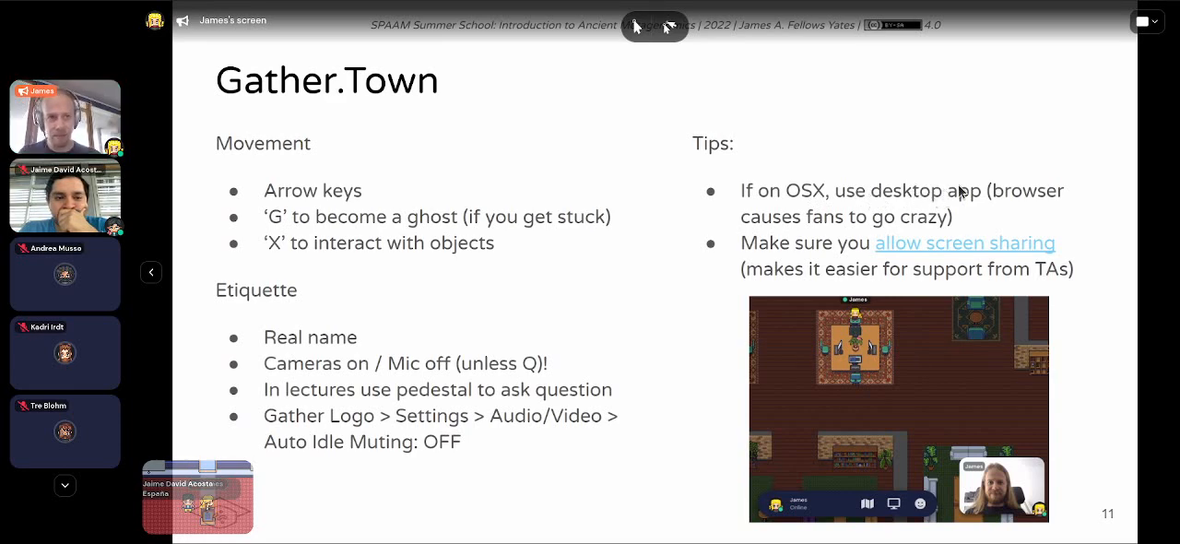
mouse_move(917, 220)
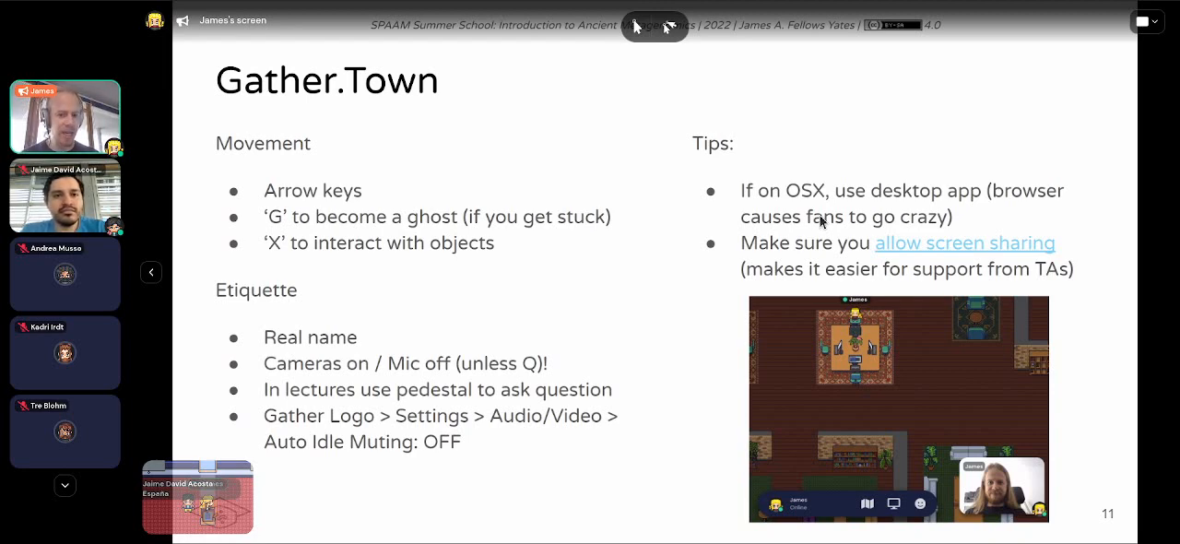
mouse_move(892, 219)
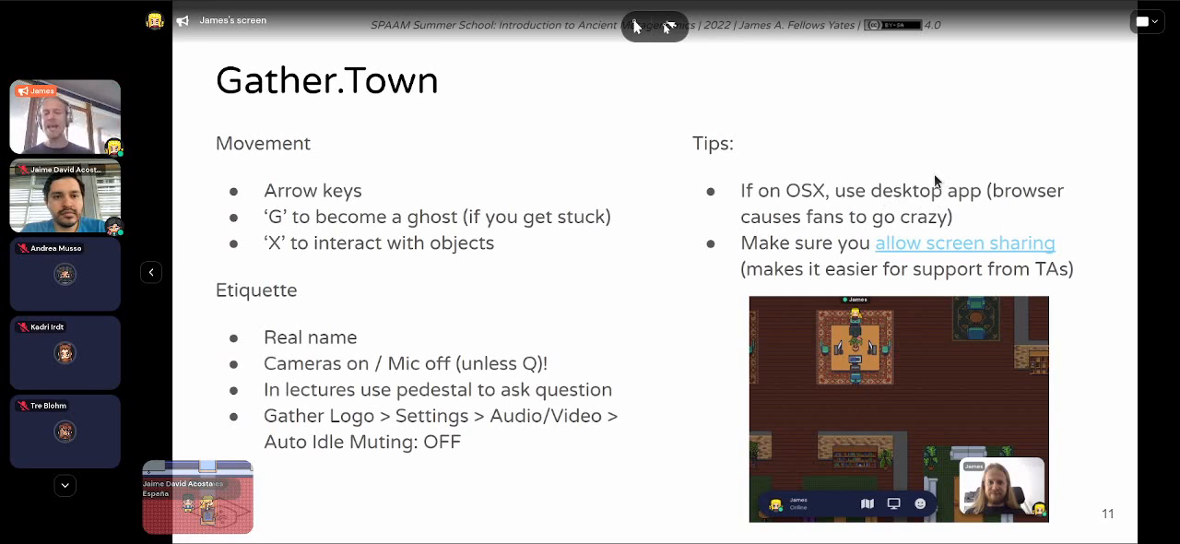
mouse_move(921, 266)
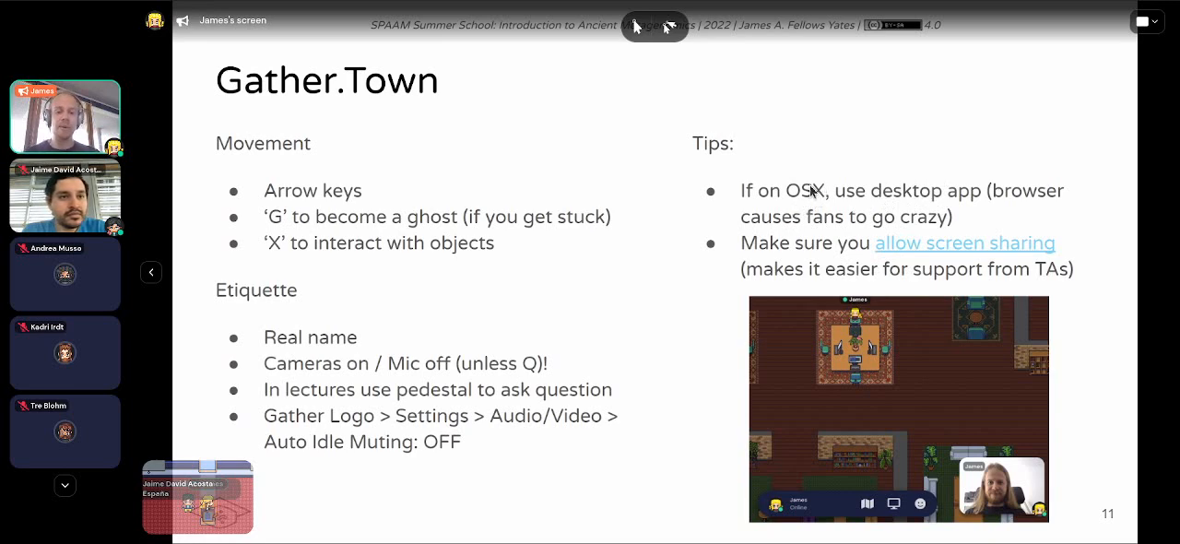
mouse_move(809, 173)
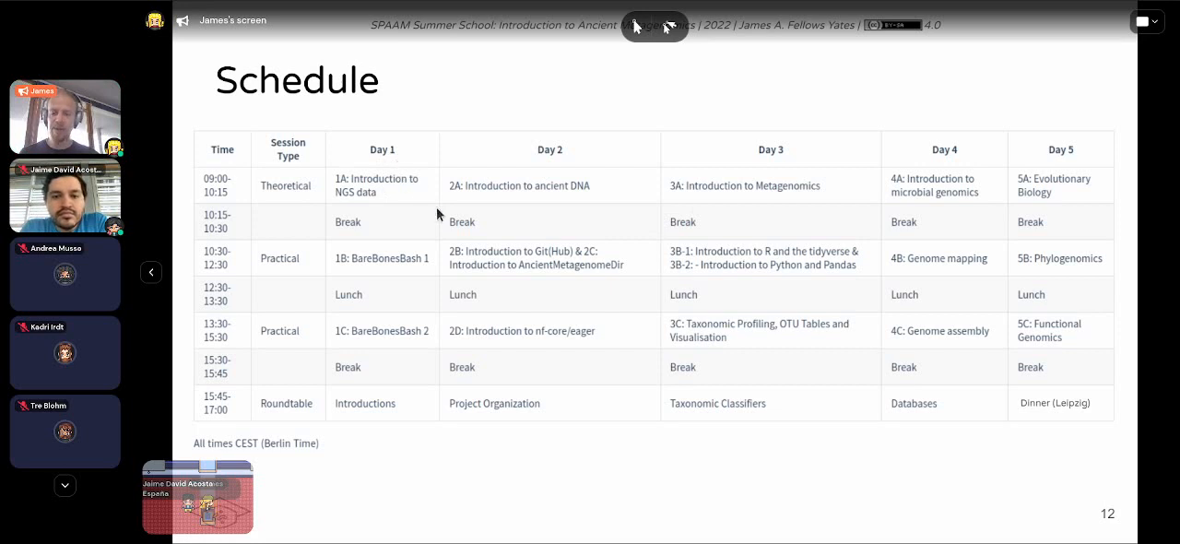
mouse_move(416, 323)
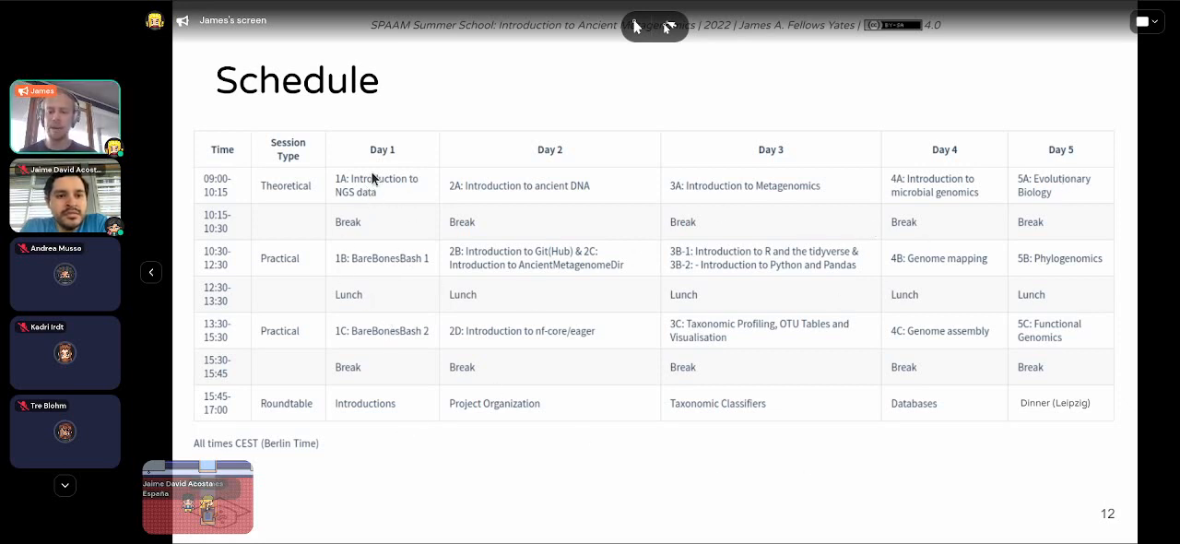
mouse_move(377, 187)
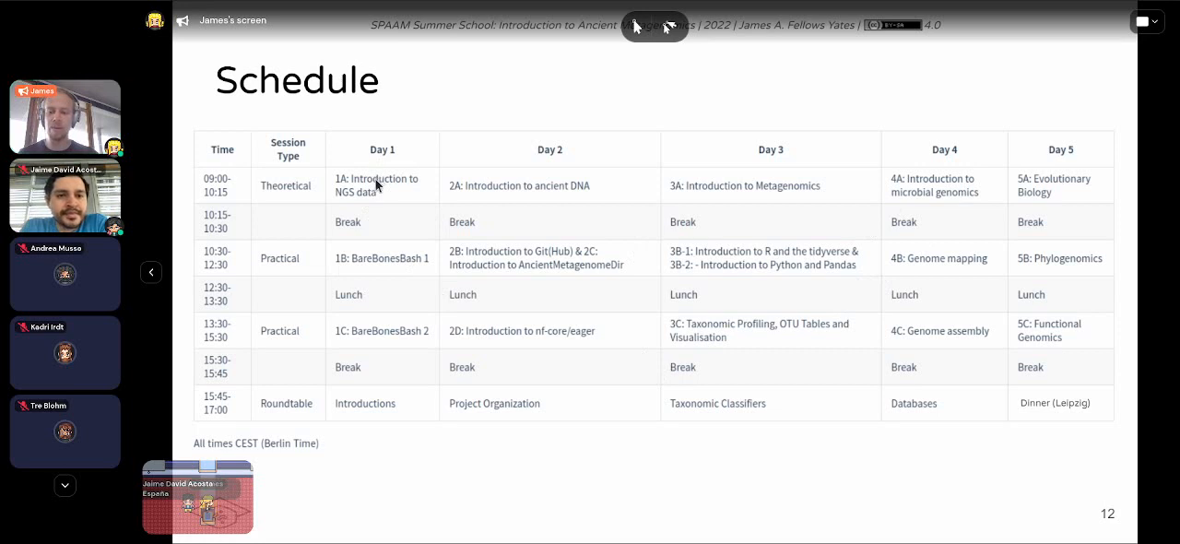
mouse_move(394, 237)
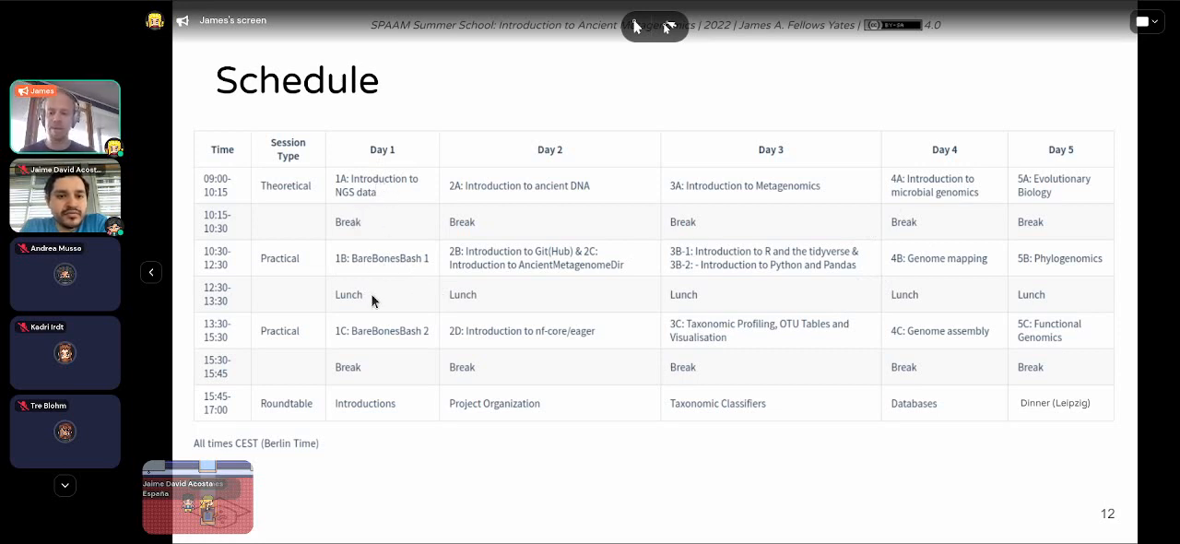
mouse_move(363, 371)
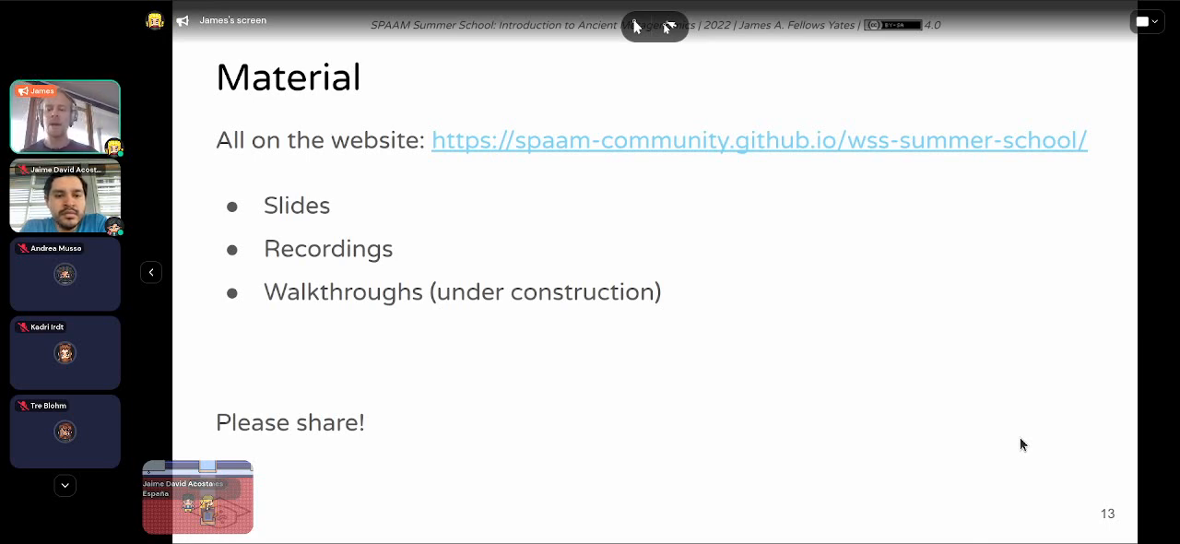
mouse_move(381, 247)
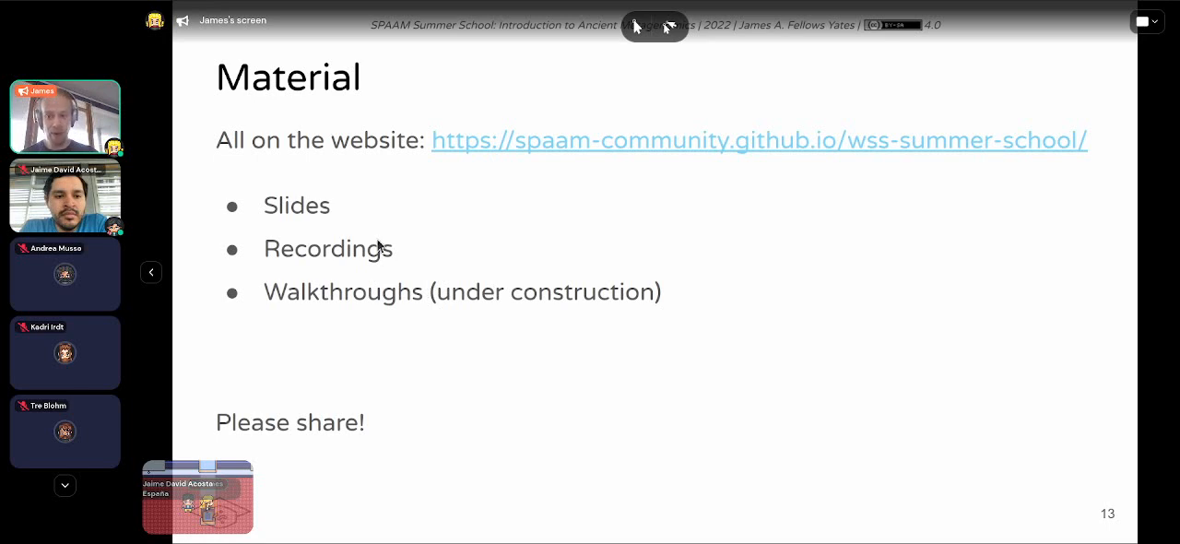
mouse_move(332, 236)
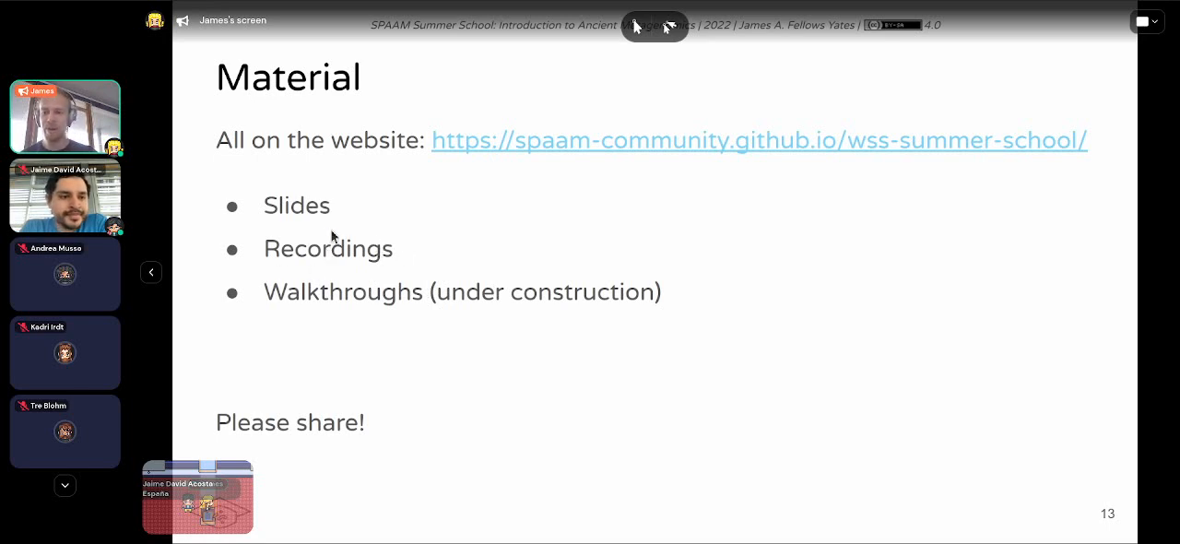
mouse_move(426, 219)
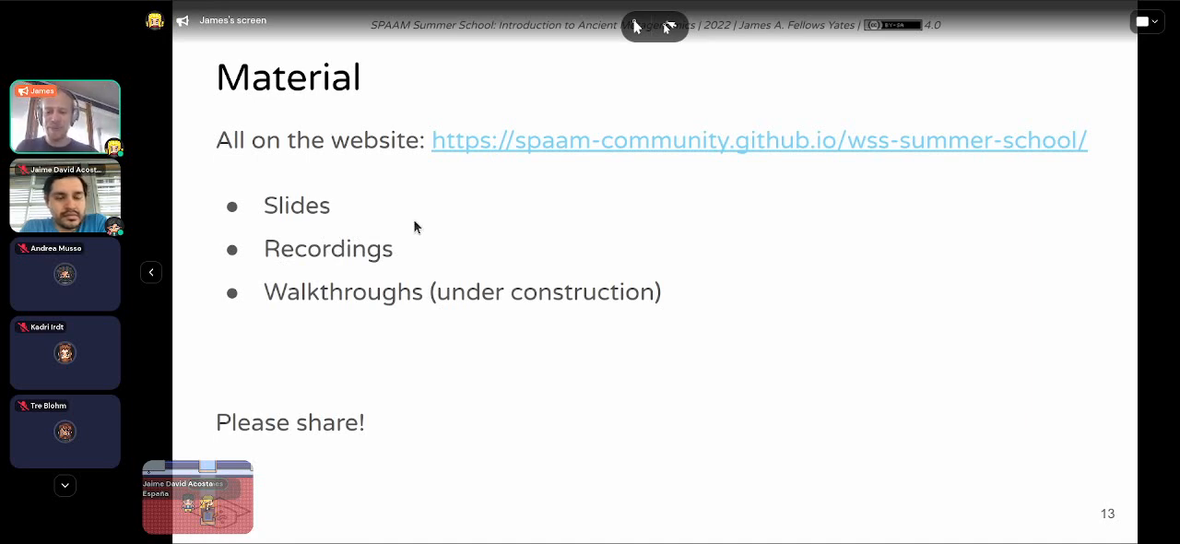
mouse_move(415, 348)
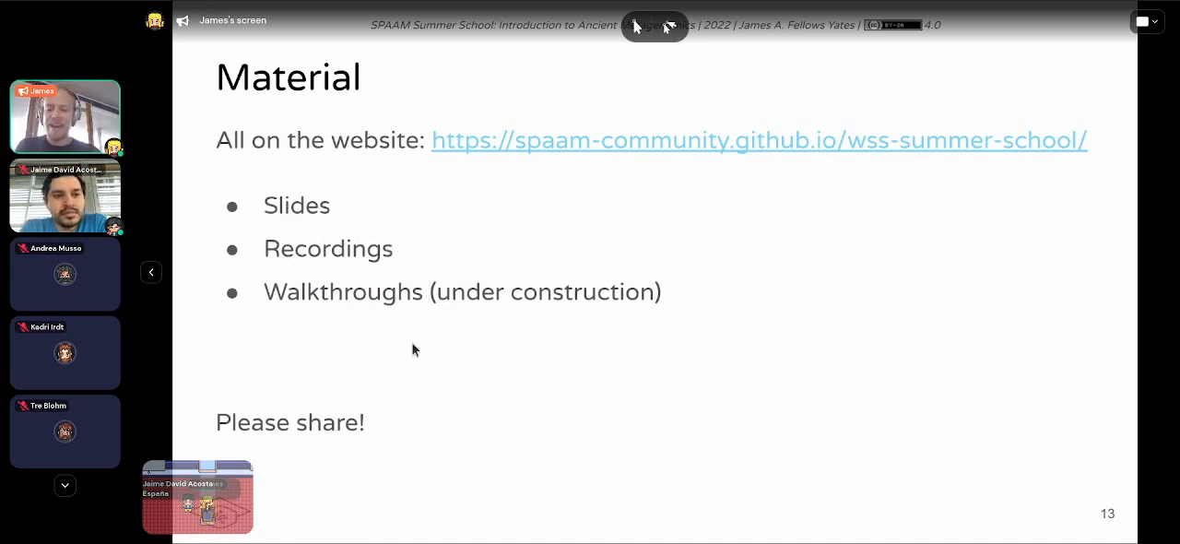
mouse_move(508, 380)
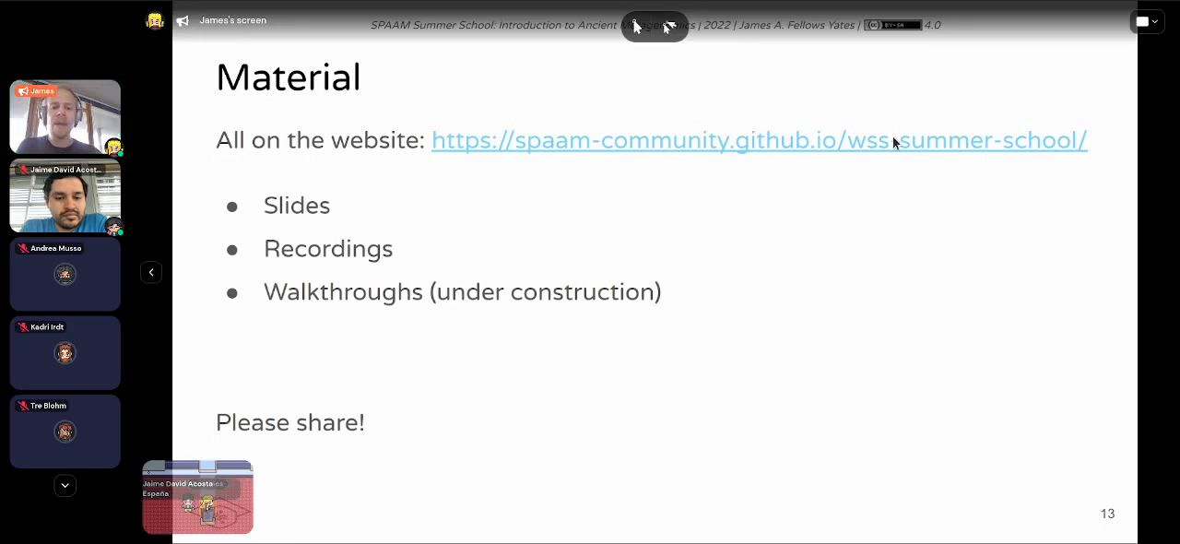
mouse_move(697, 263)
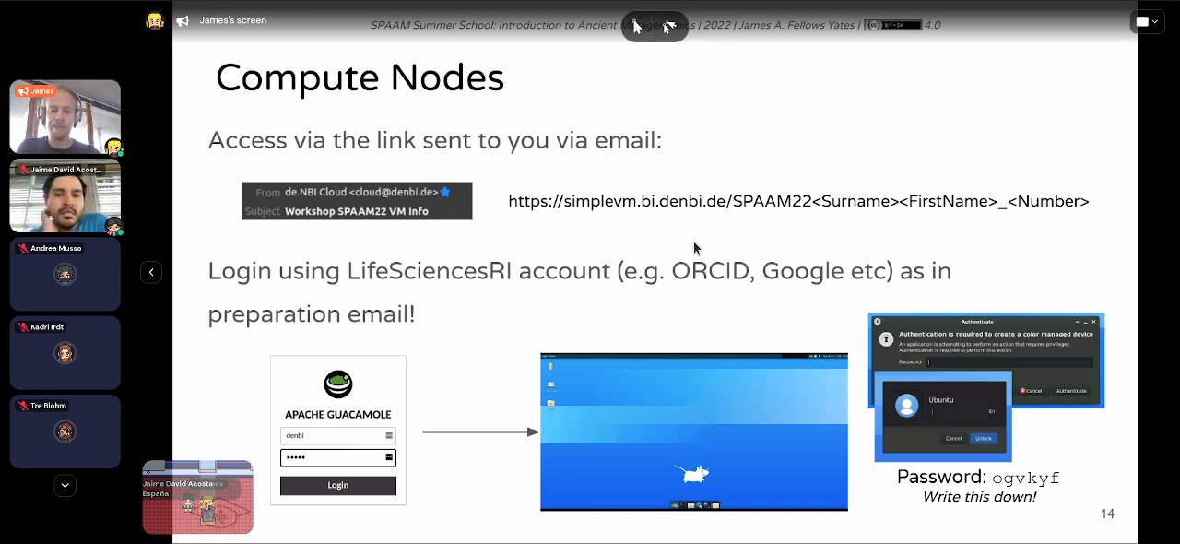
mouse_move(682, 241)
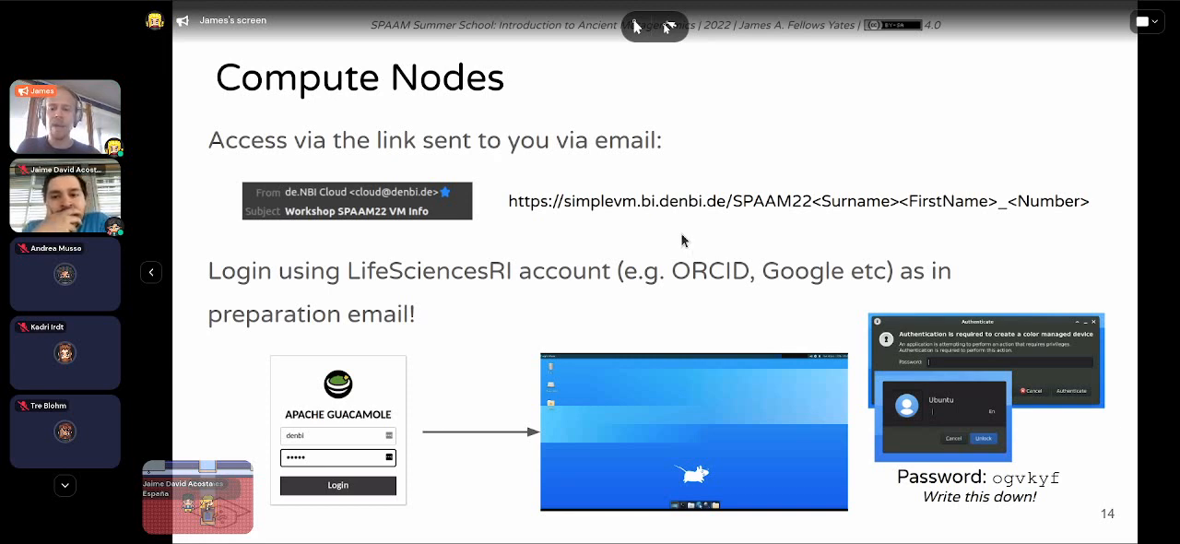
mouse_move(403, 183)
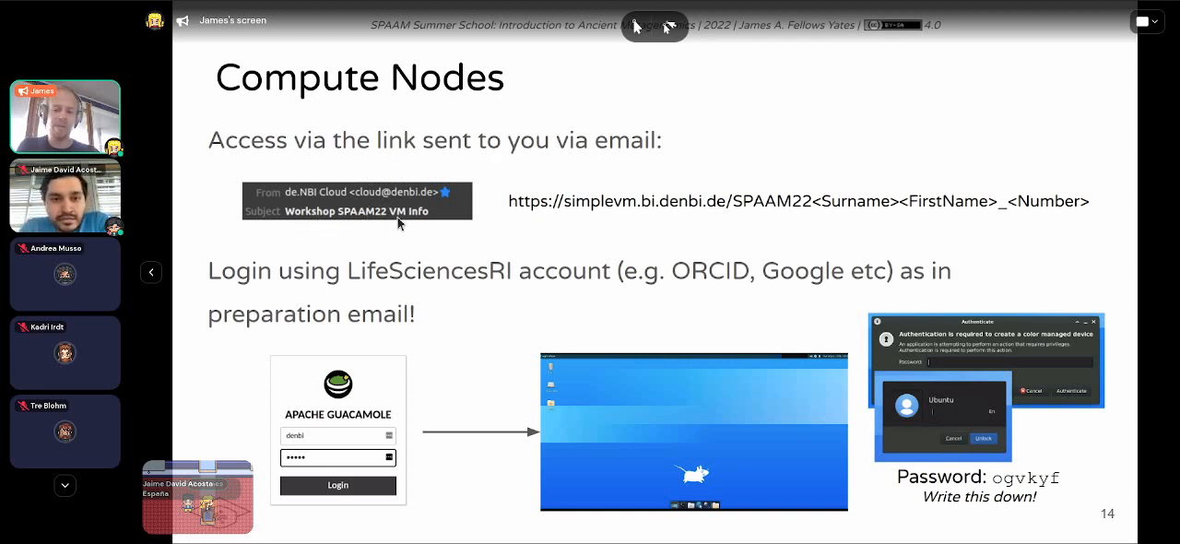
mouse_move(811, 213)
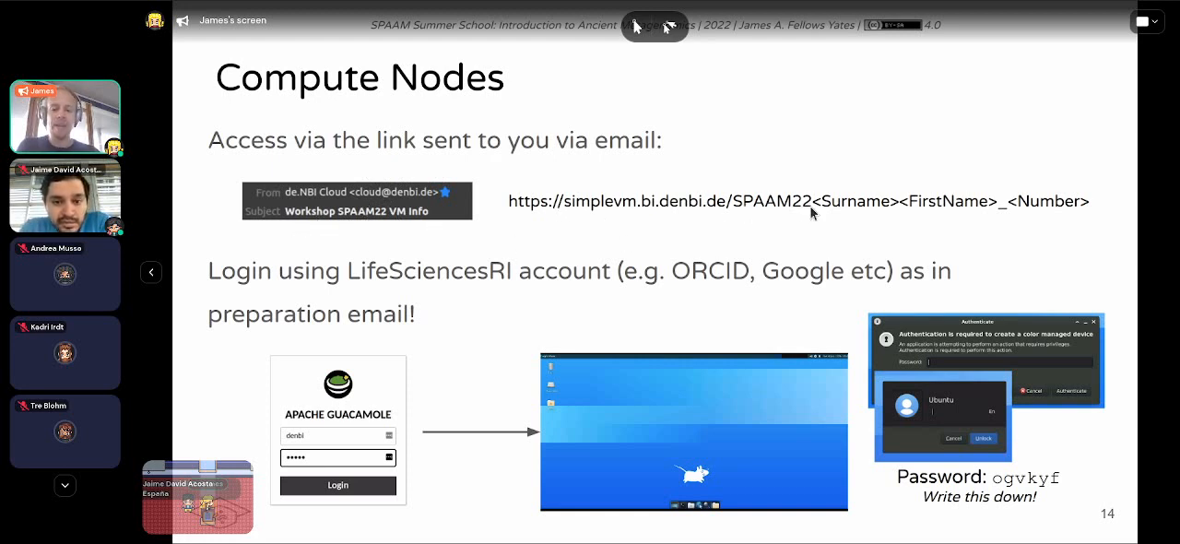
mouse_move(846, 200)
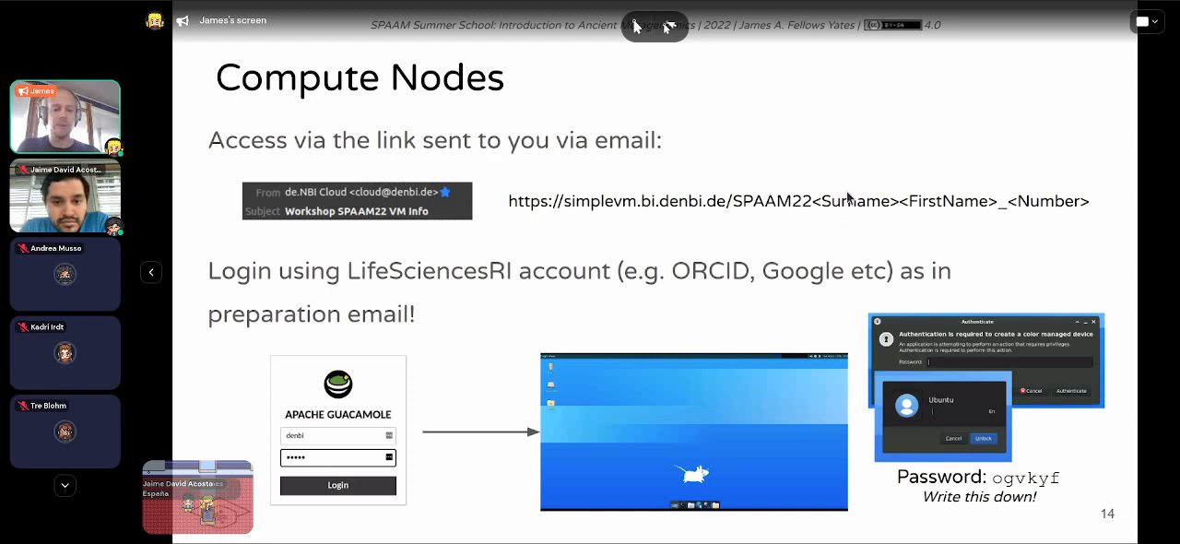
mouse_move(1057, 184)
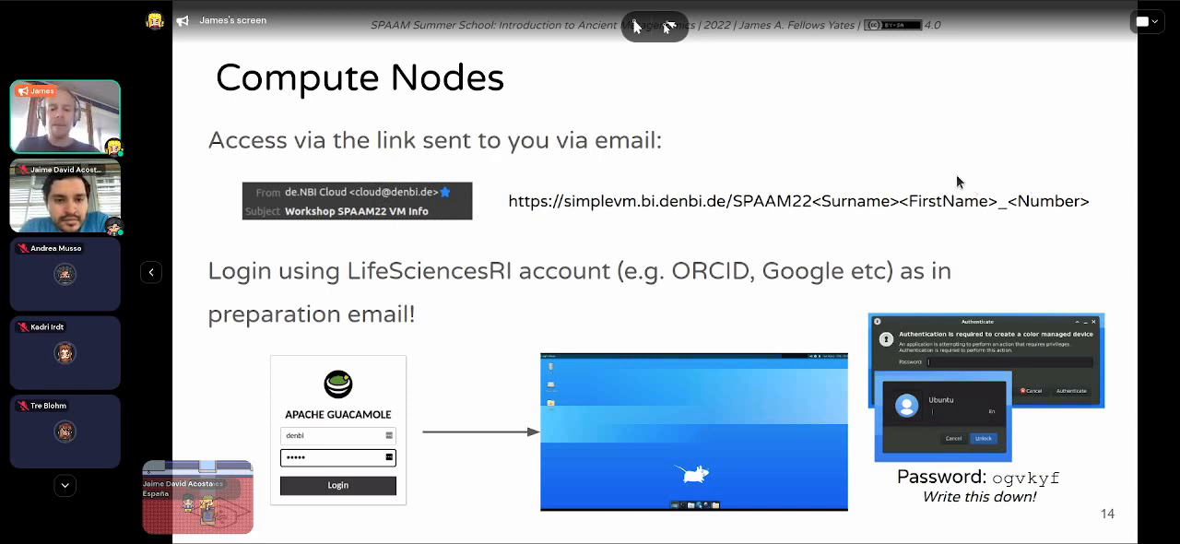
mouse_move(470, 272)
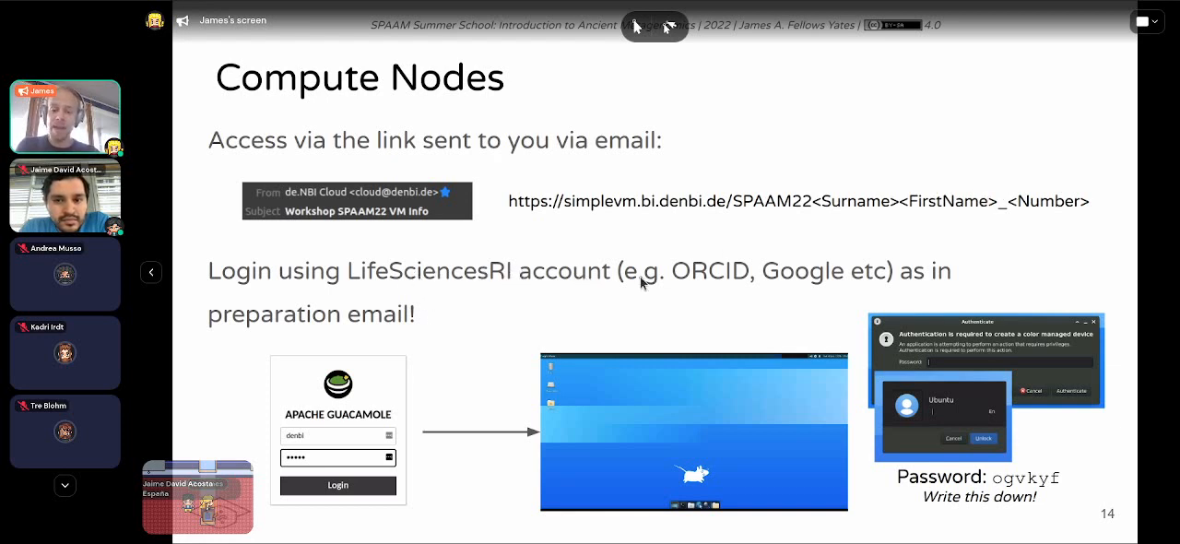
mouse_move(613, 285)
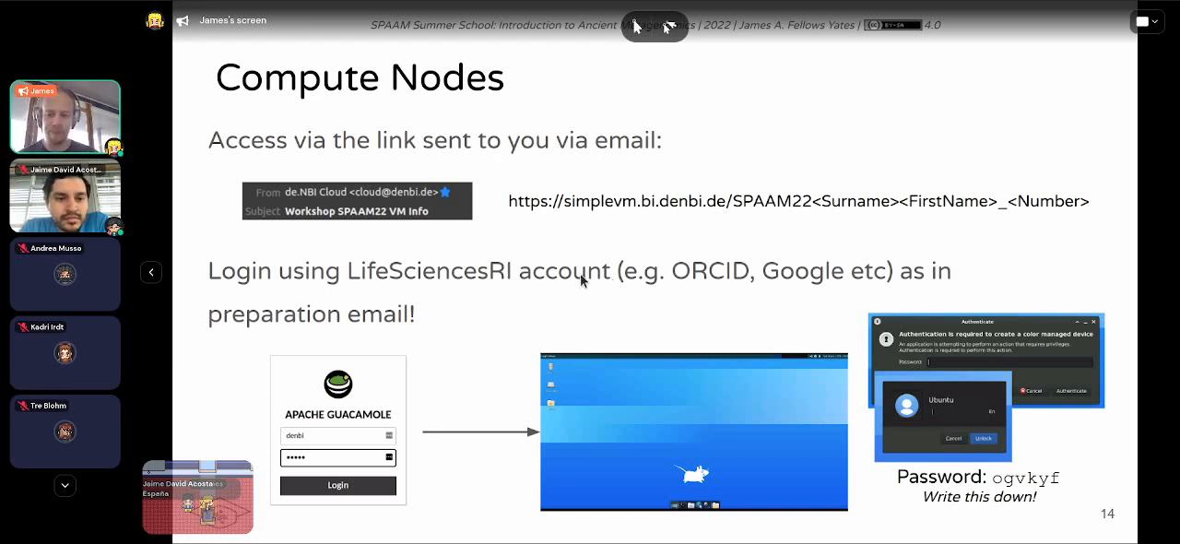
mouse_move(595, 284)
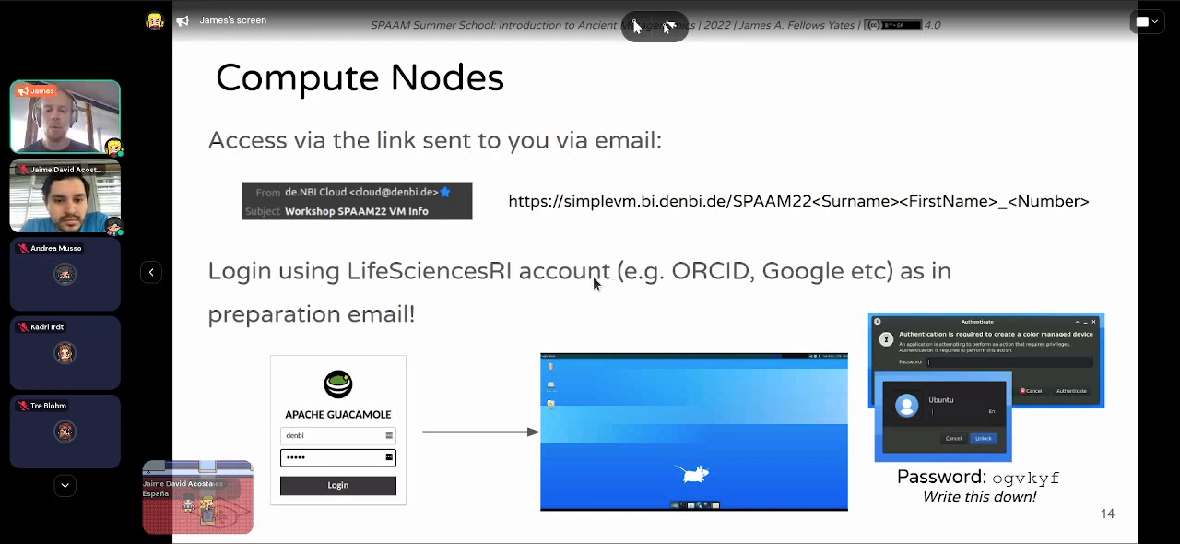
mouse_move(689, 282)
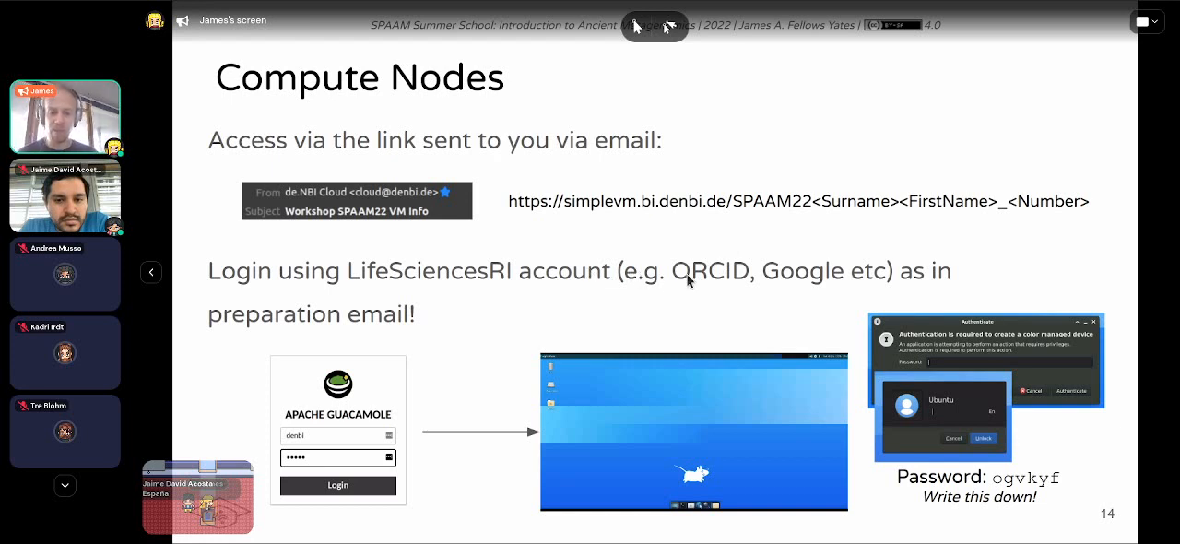
mouse_move(429, 373)
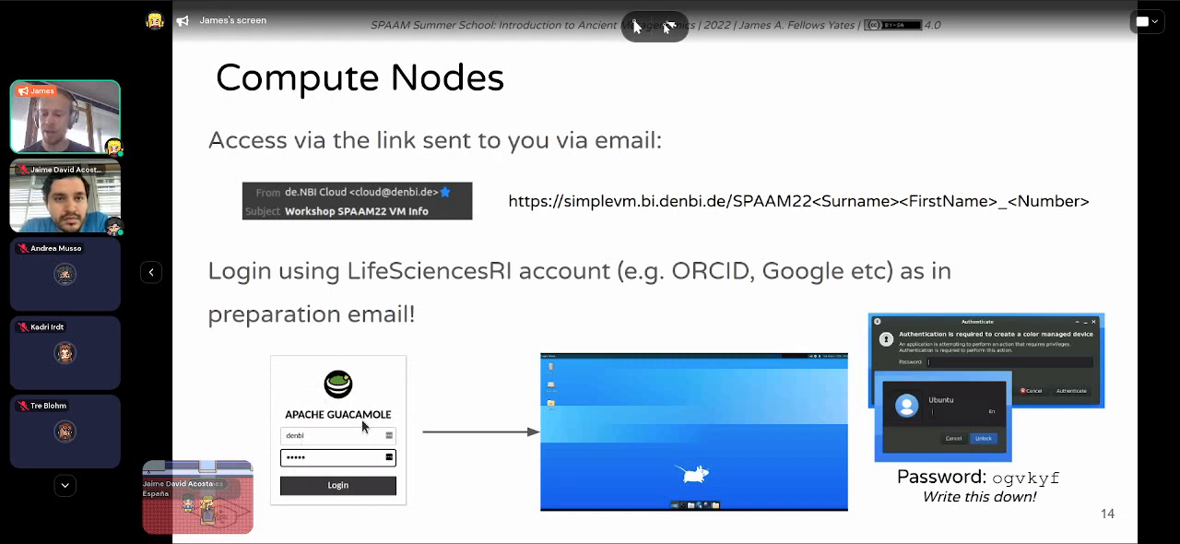
mouse_move(334, 466)
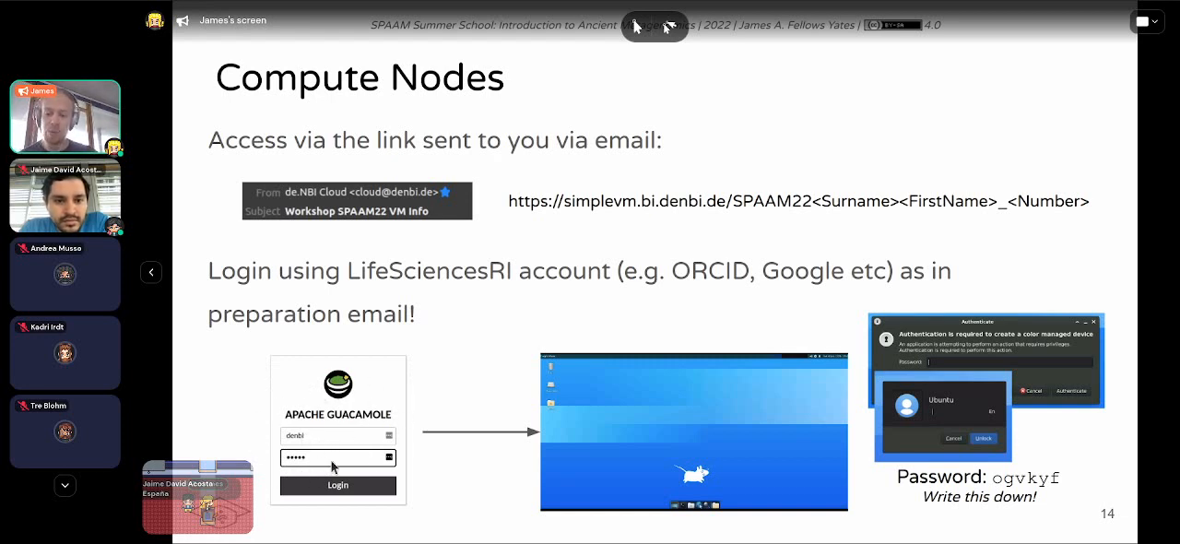
mouse_move(339, 438)
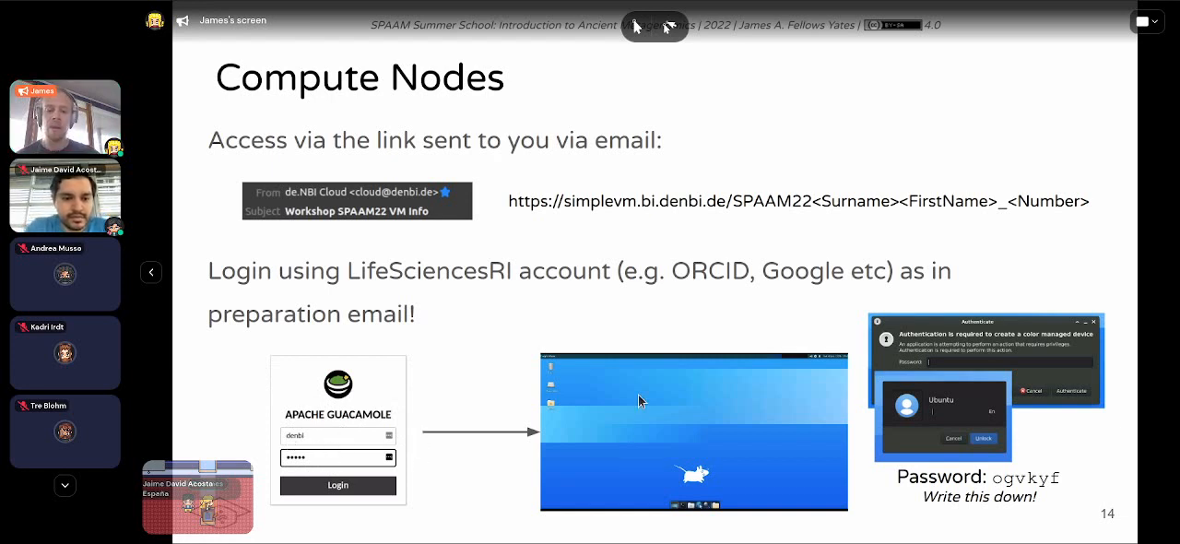
mouse_move(607, 404)
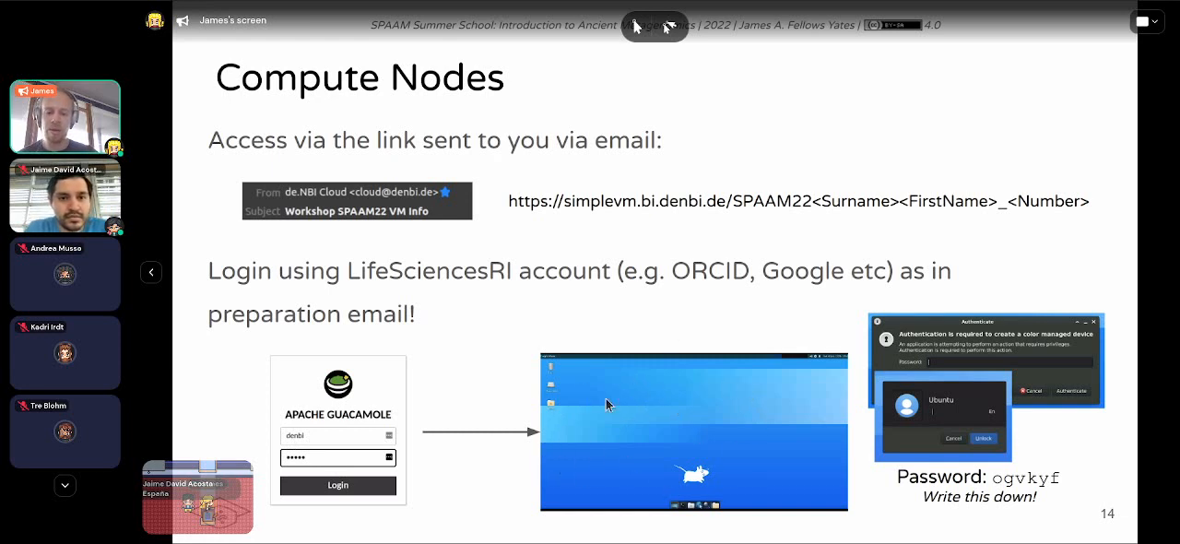
mouse_move(645, 452)
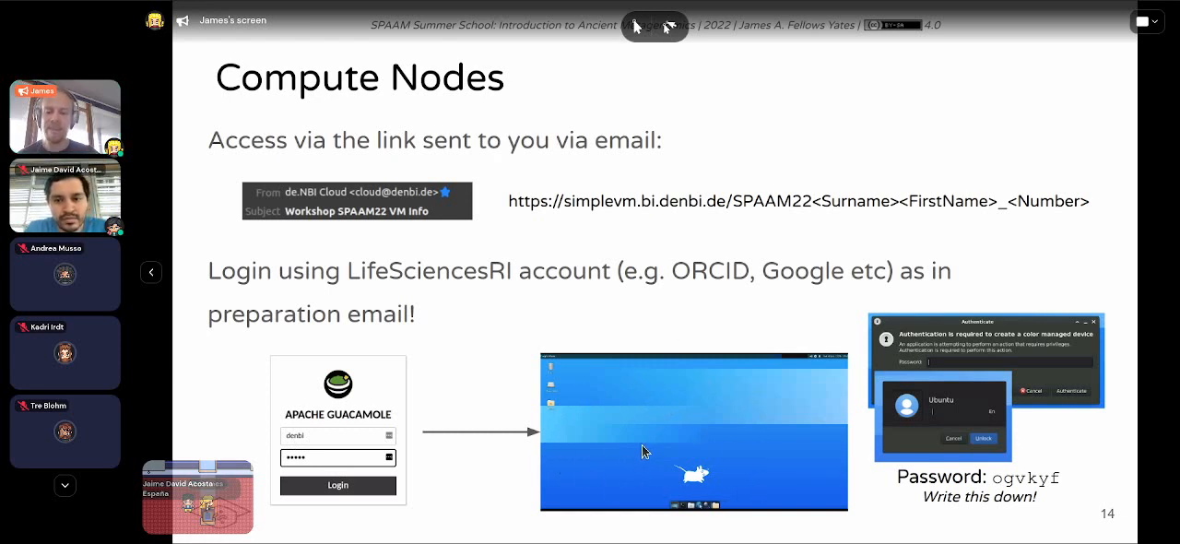
mouse_move(655, 458)
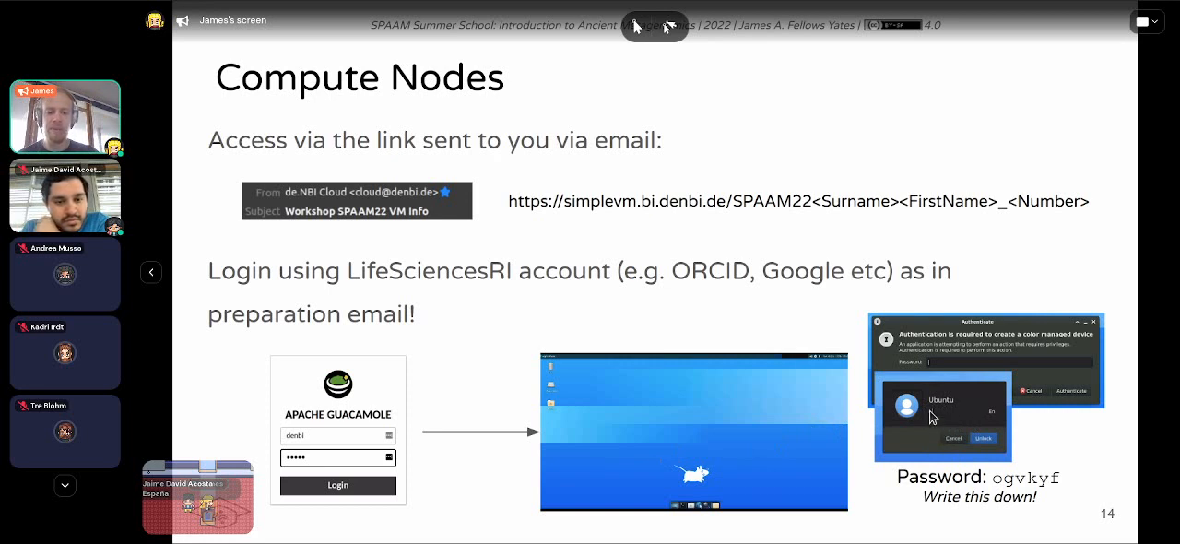
mouse_move(929, 492)
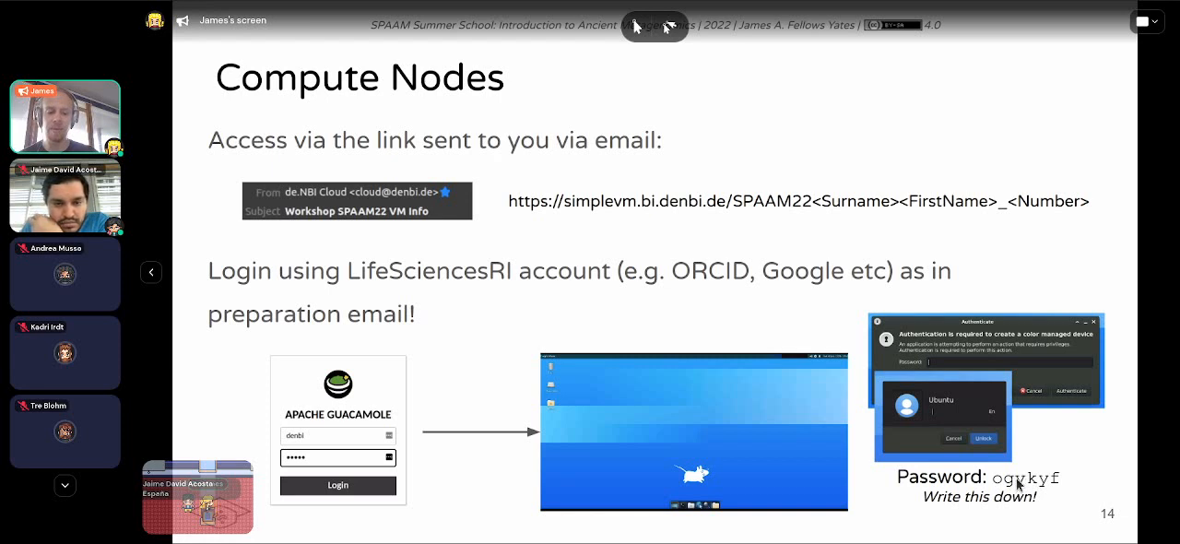
mouse_move(1032, 512)
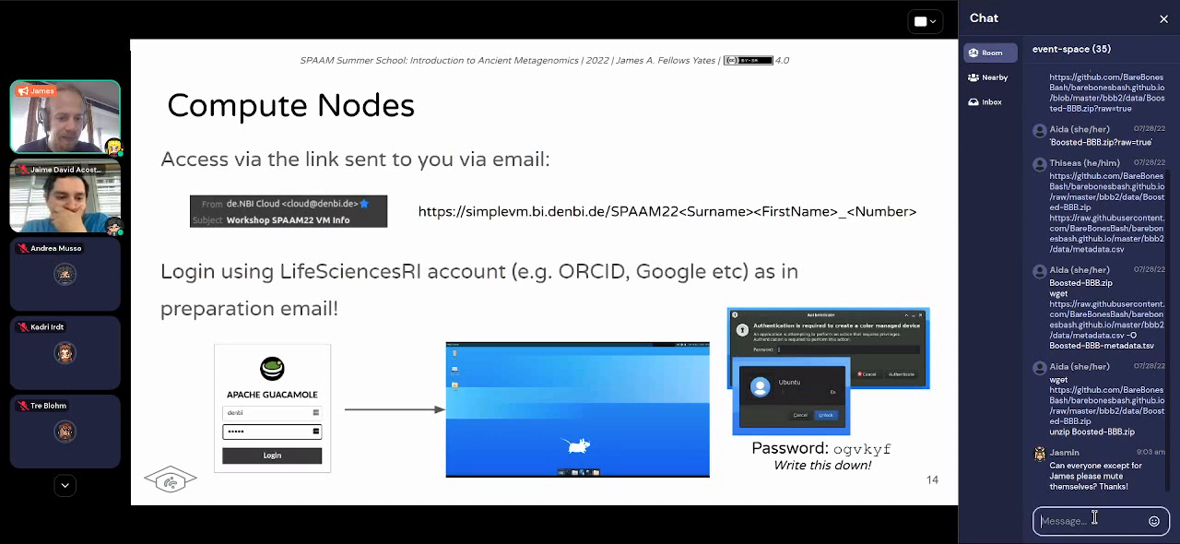
type("ogv")
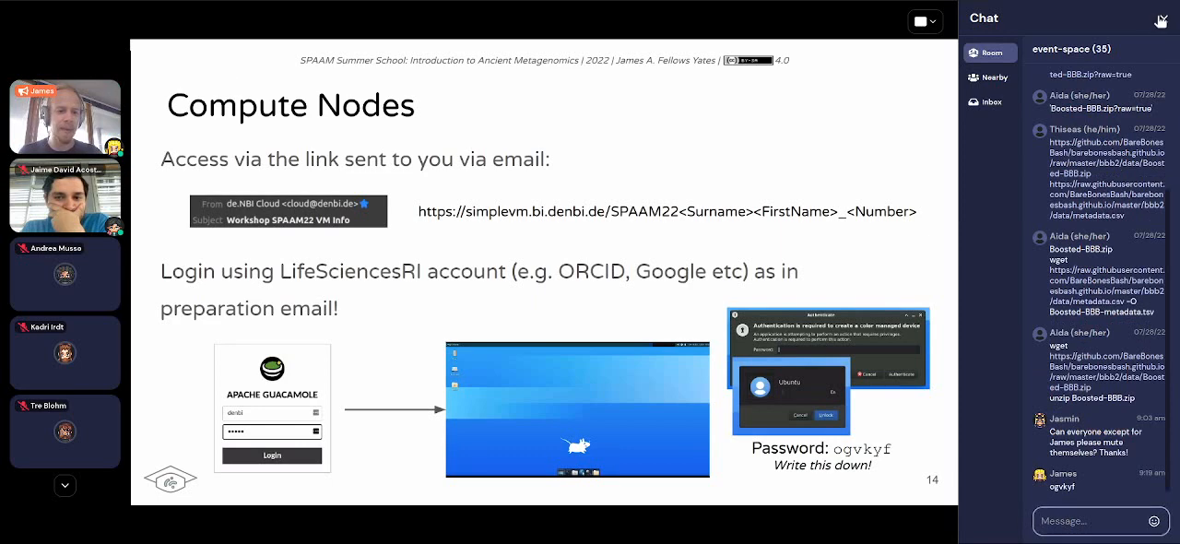
left_click(1164, 16)
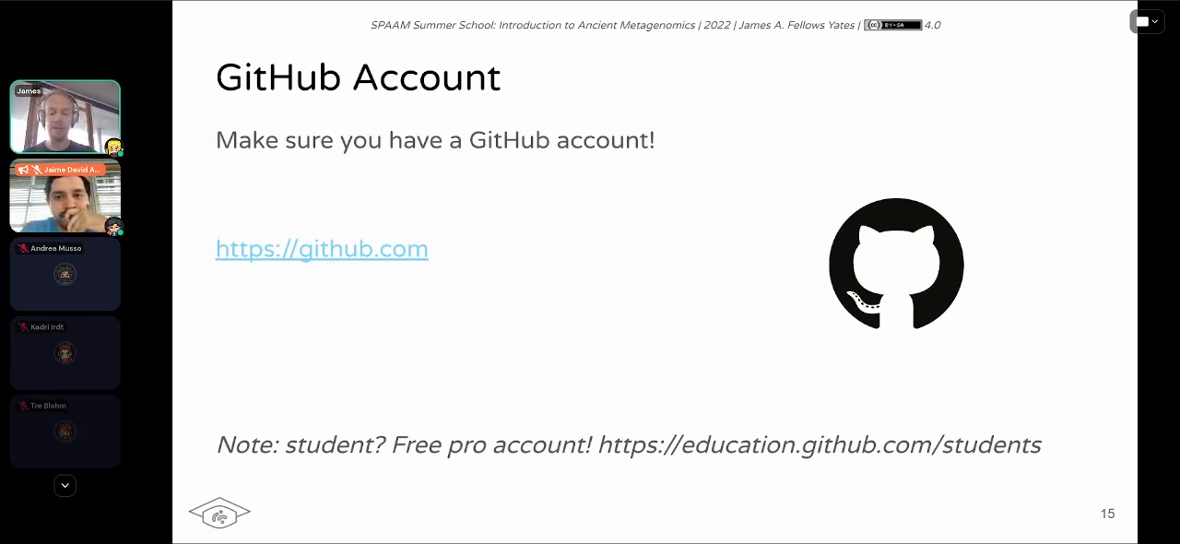
mouse_move(848, 365)
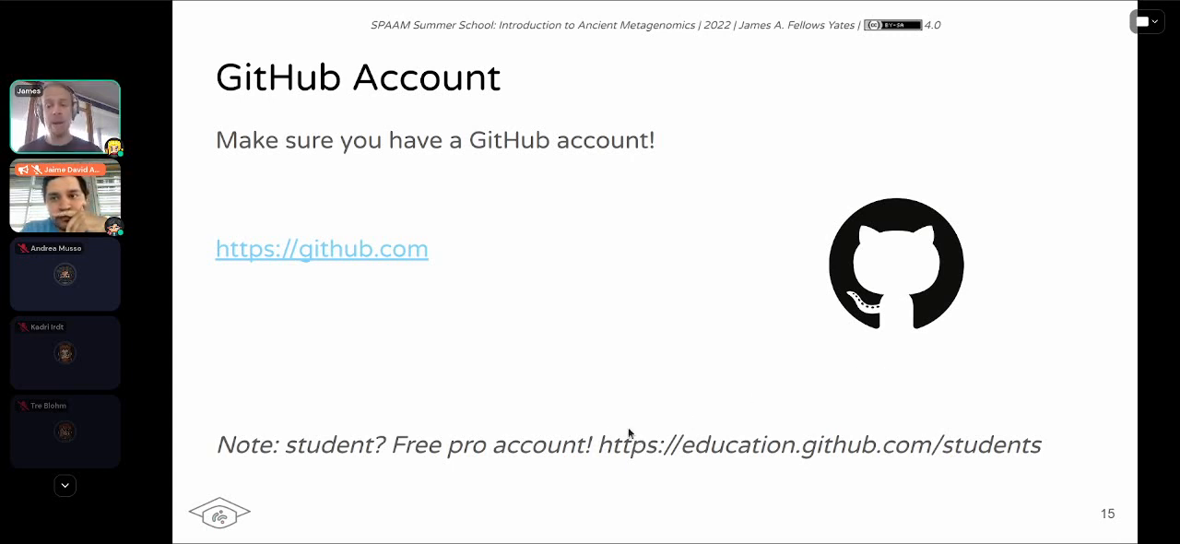
mouse_move(614, 421)
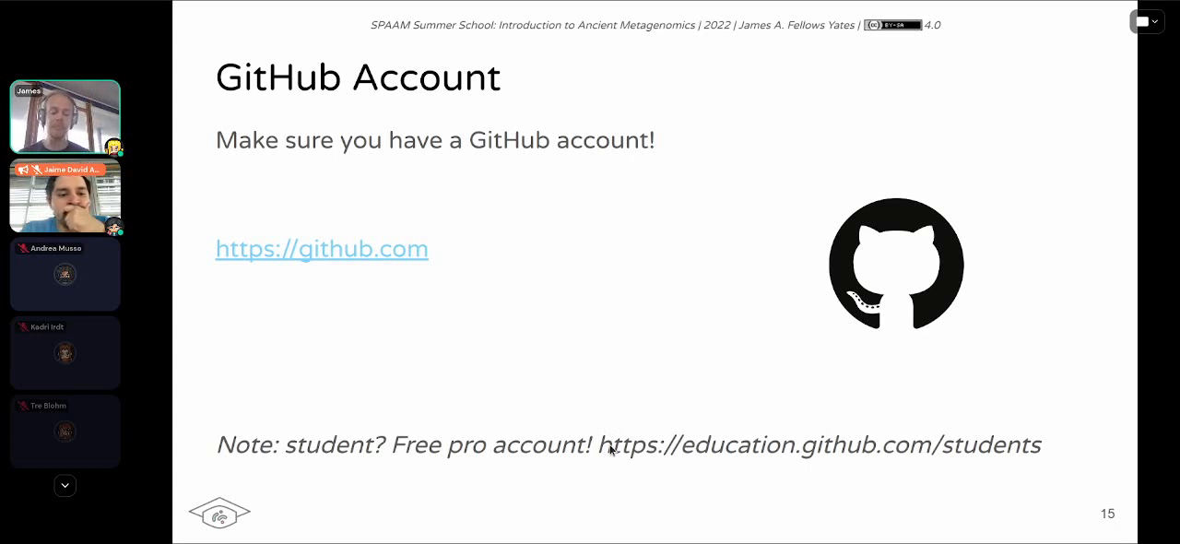
mouse_move(760, 457)
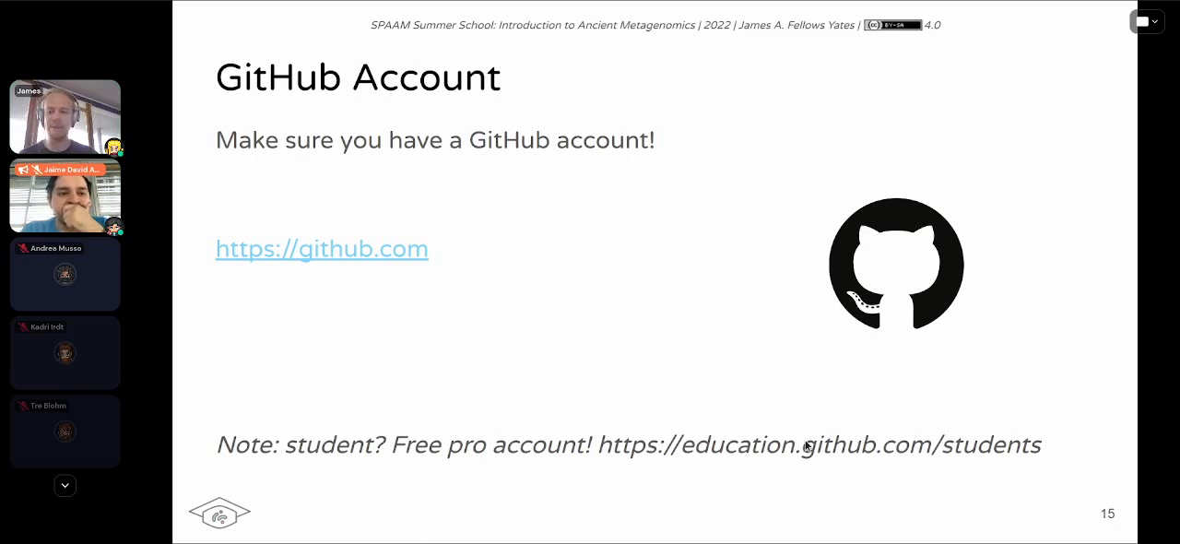
mouse_move(890, 450)
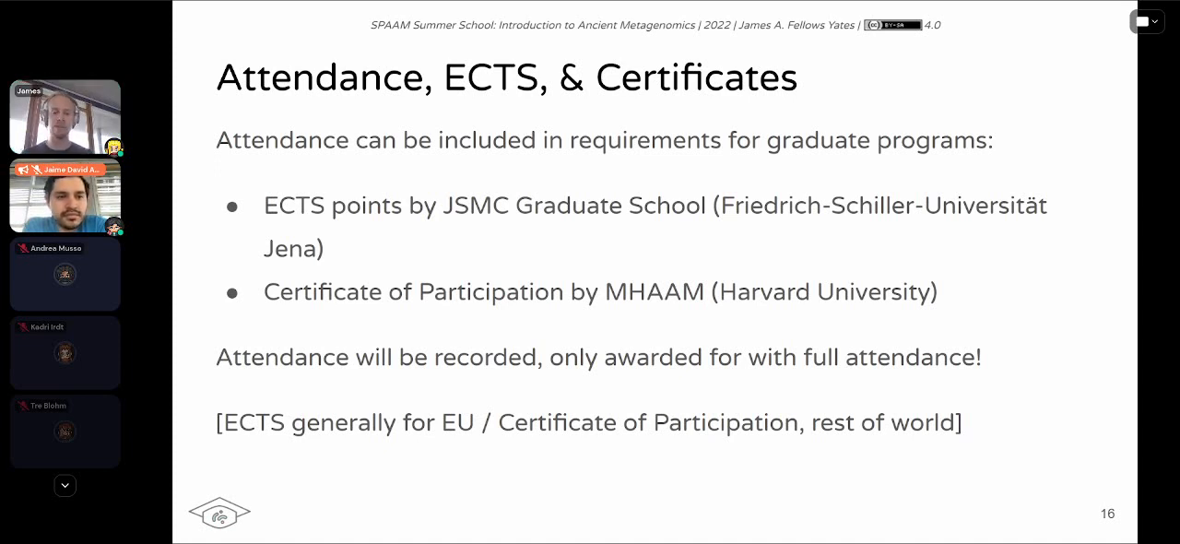
mouse_move(283, 268)
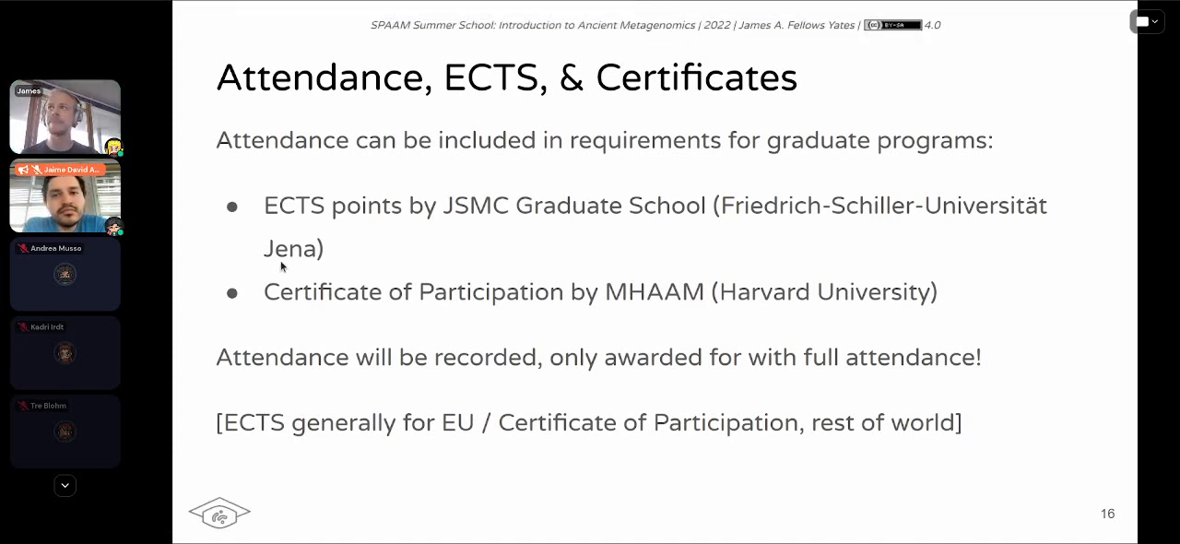
Step: Advance the presentation from the Attendance, ECTS & Certificates slide to slide 17, Today
key("Right")
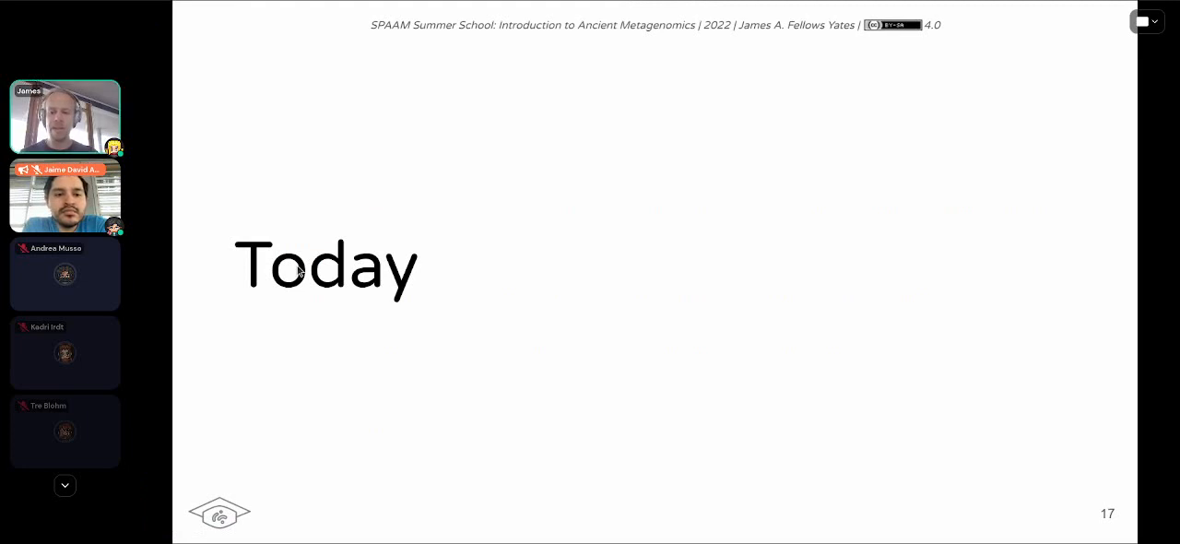
Step: Advance to slide 18, the Day 1 agenda with NGS lecture and BareBonesBash practicals
key("Right")
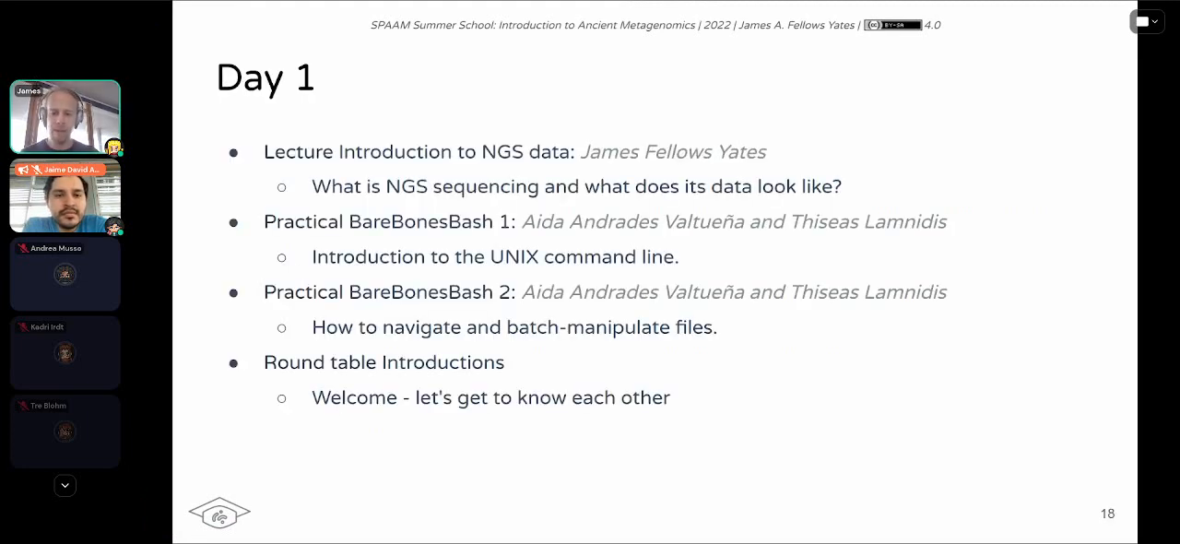
mouse_move(346, 236)
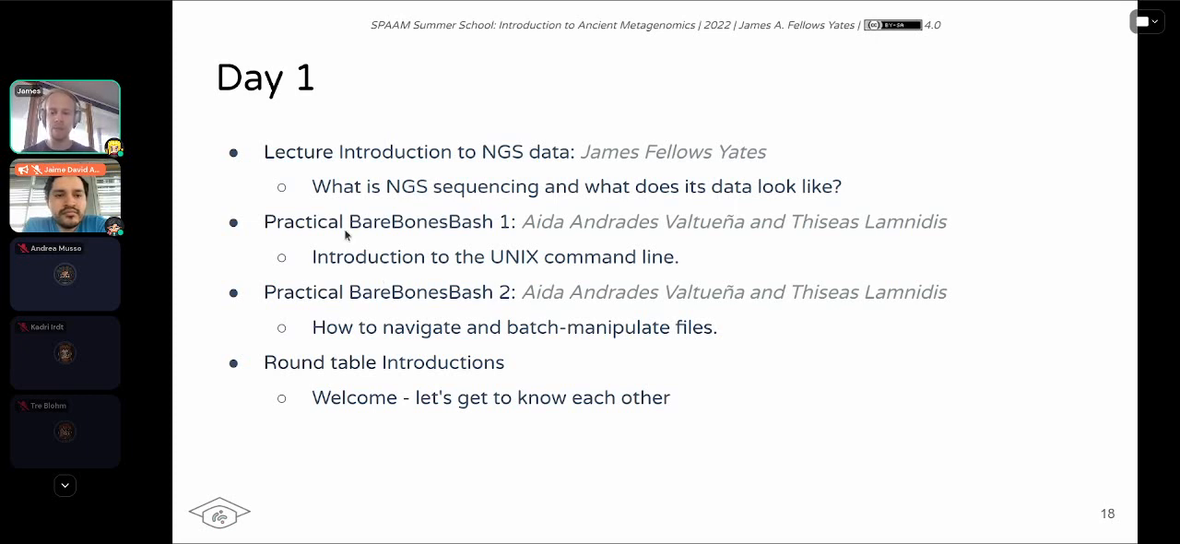
mouse_move(401, 315)
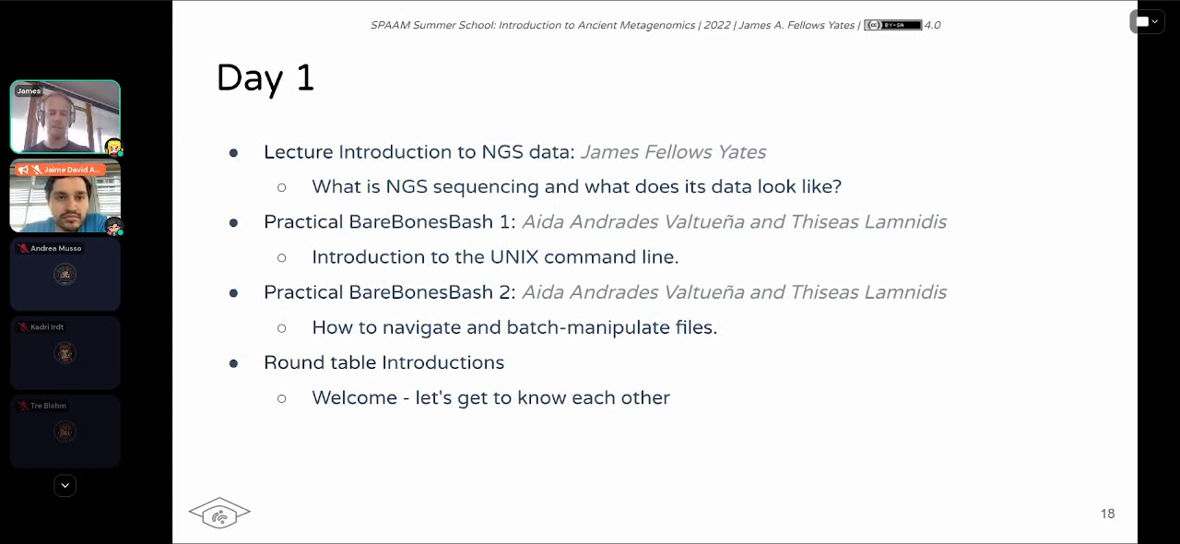
mouse_move(365, 352)
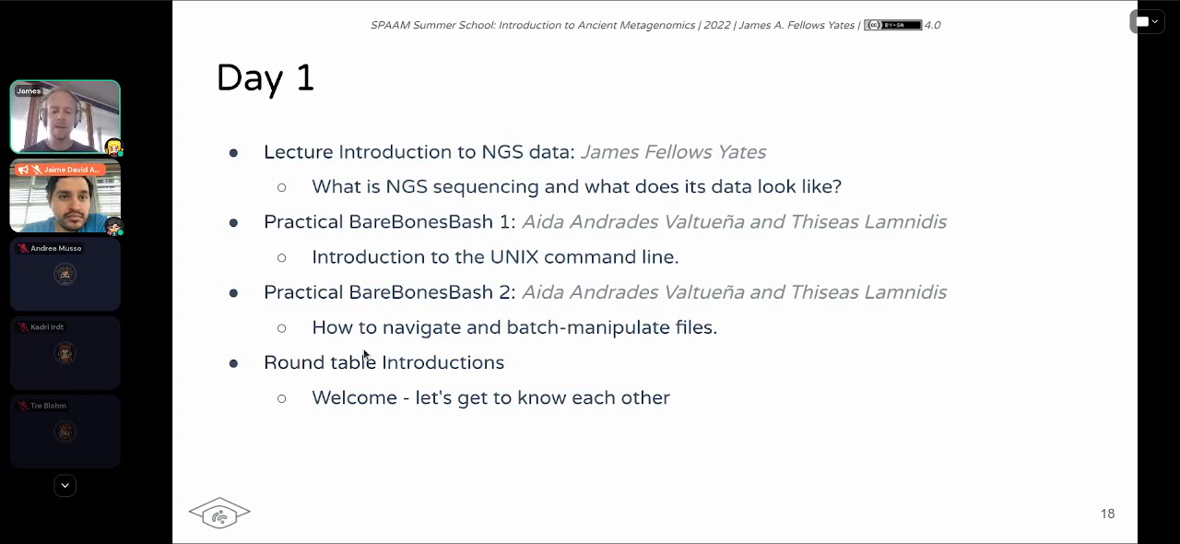